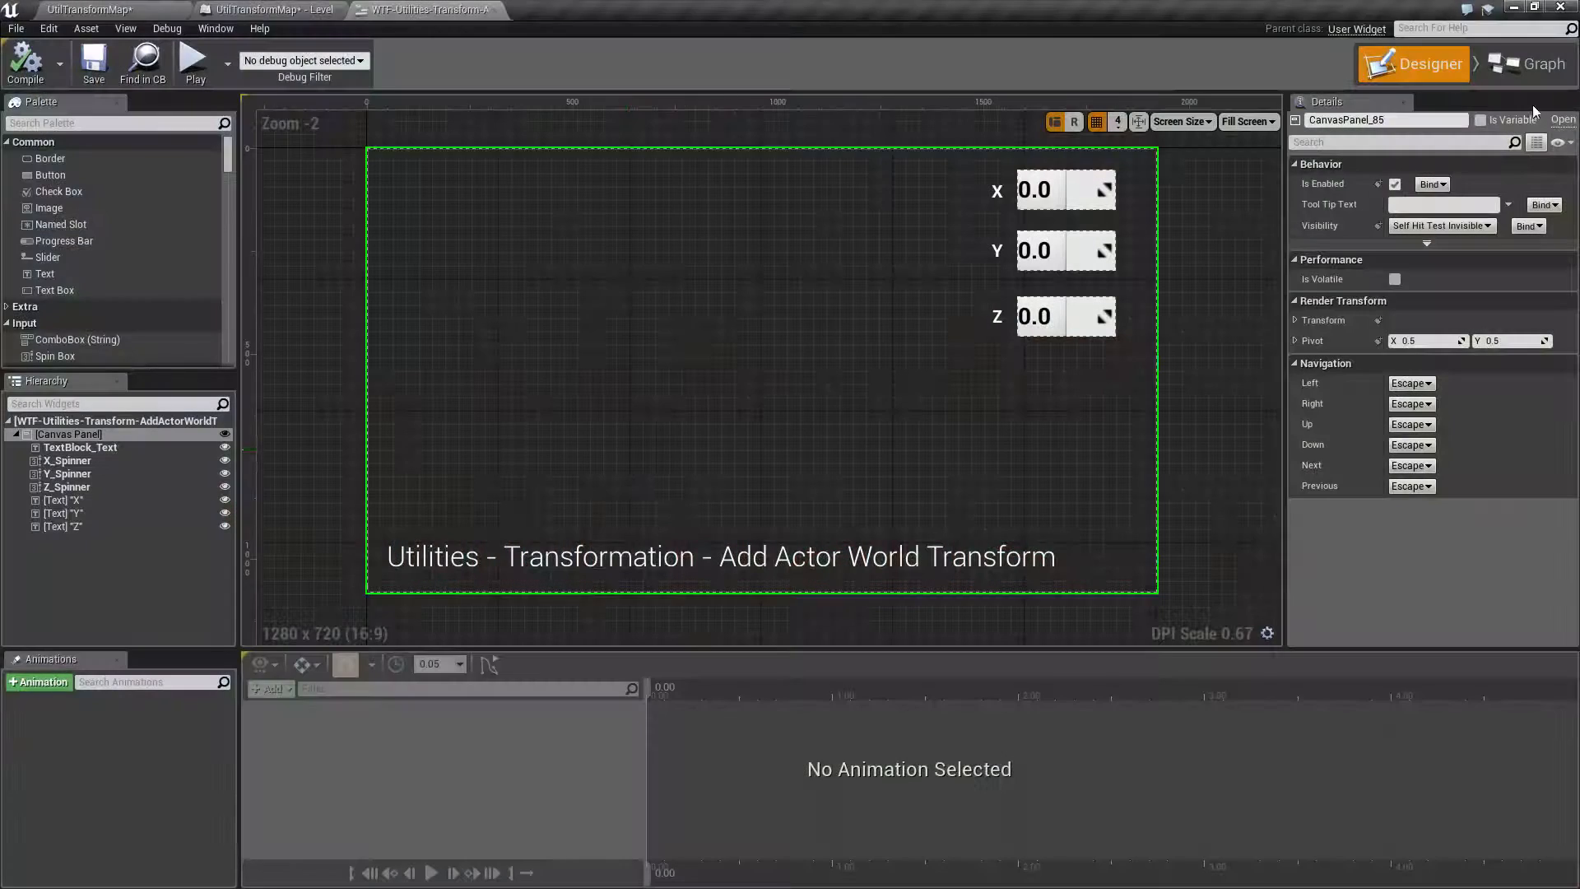
# Switch the Widget Blueprint editor from Designer to its Event Graph
pyautogui.click(1533, 63)
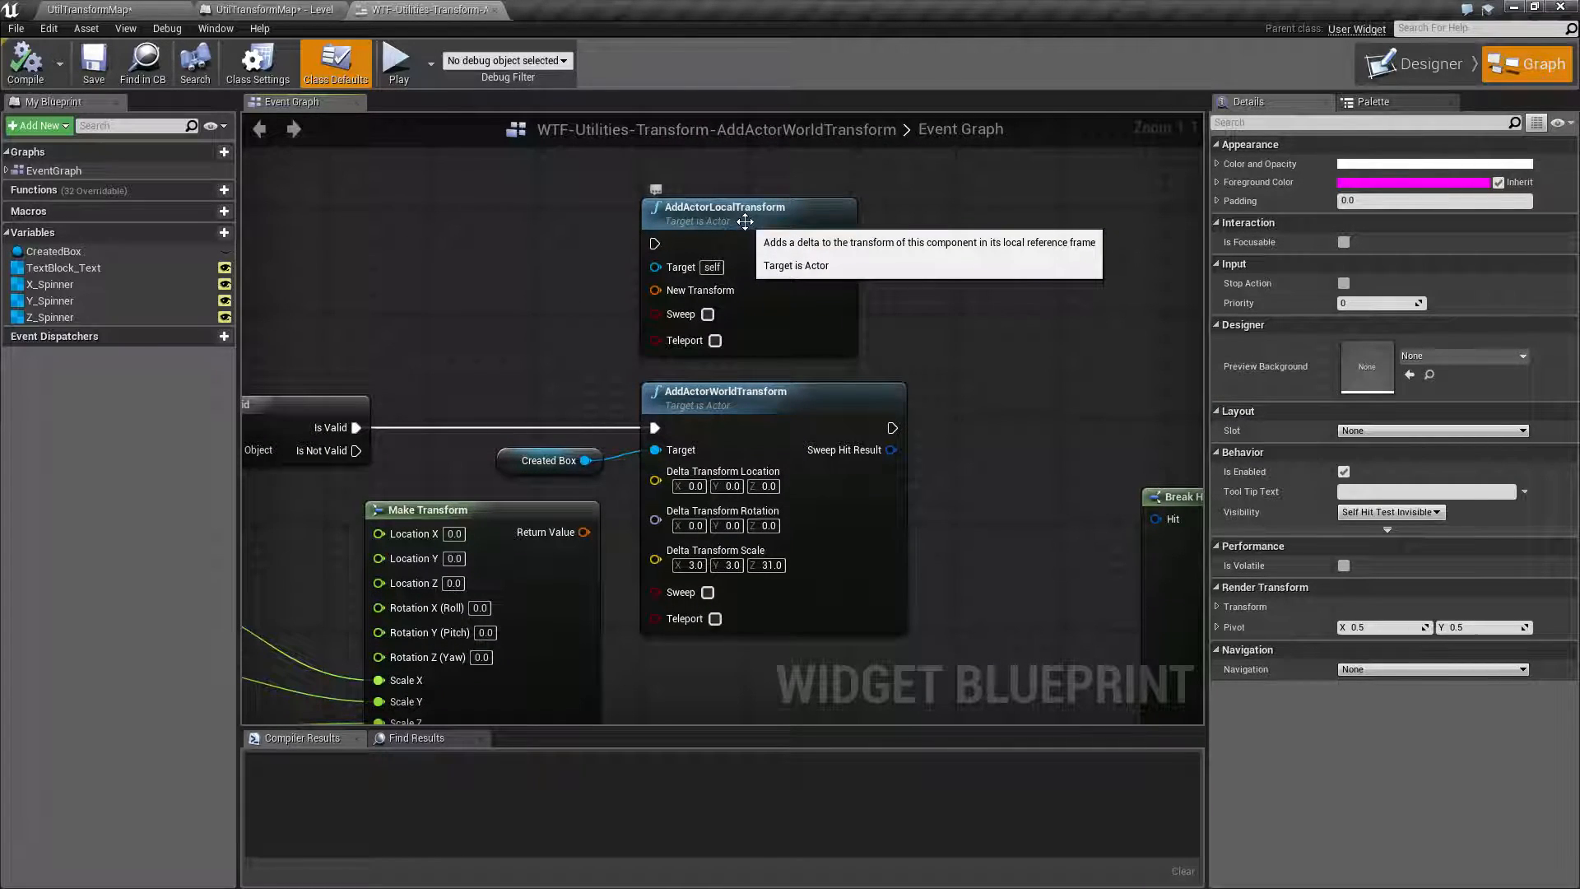
# Recombine AddActorWorldTransform's split location/rotation/scale pins into one Delta Transform input
pyautogui.rightClick(694, 485)
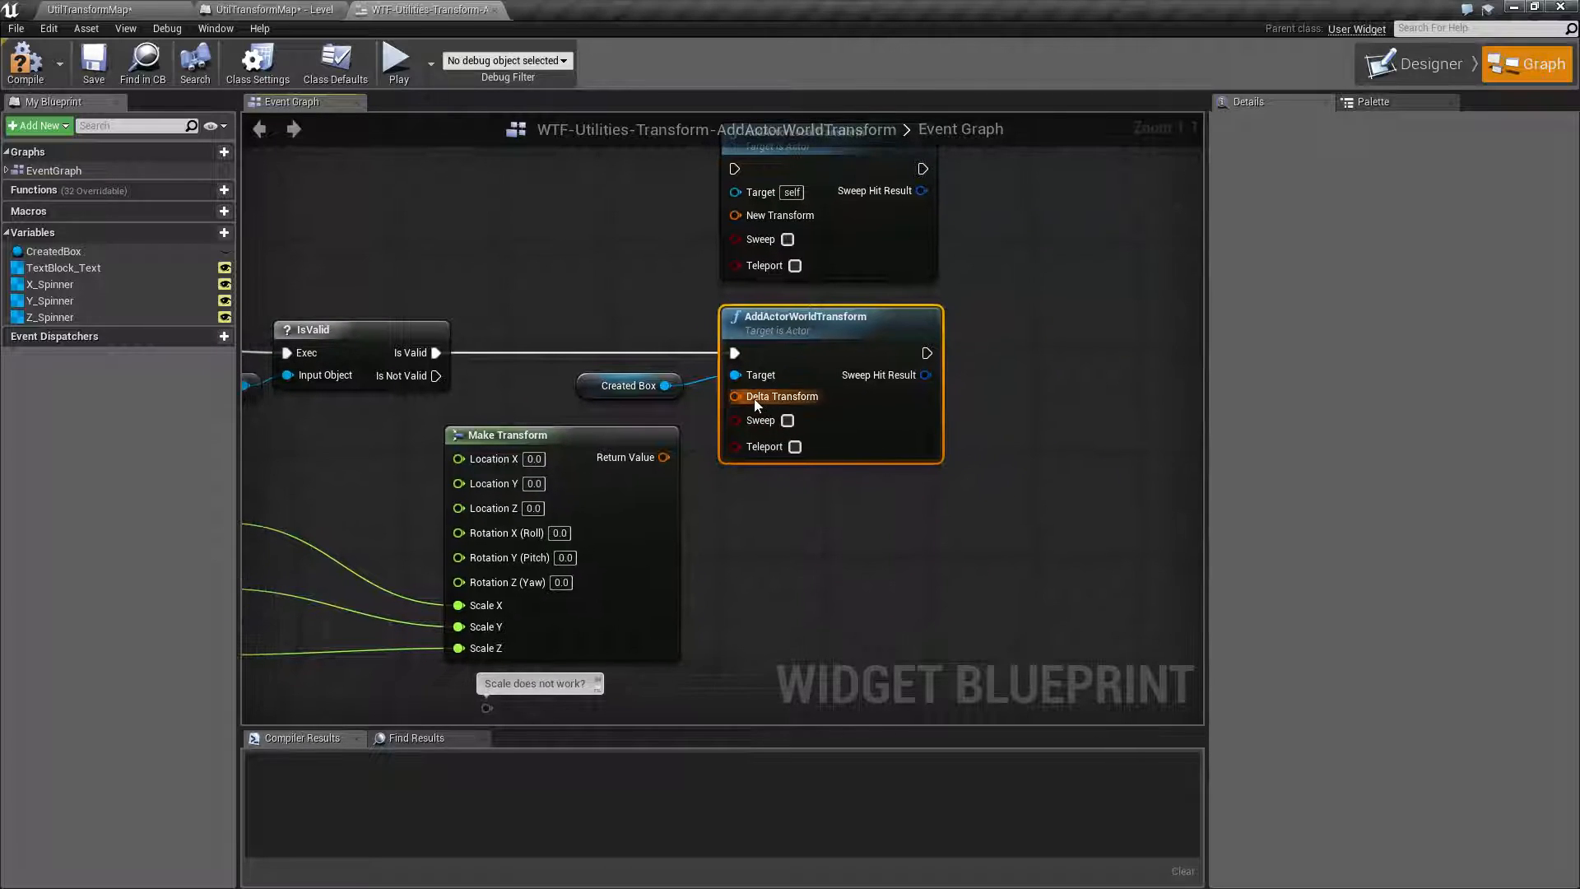
pyautogui.moveTo(767, 405)
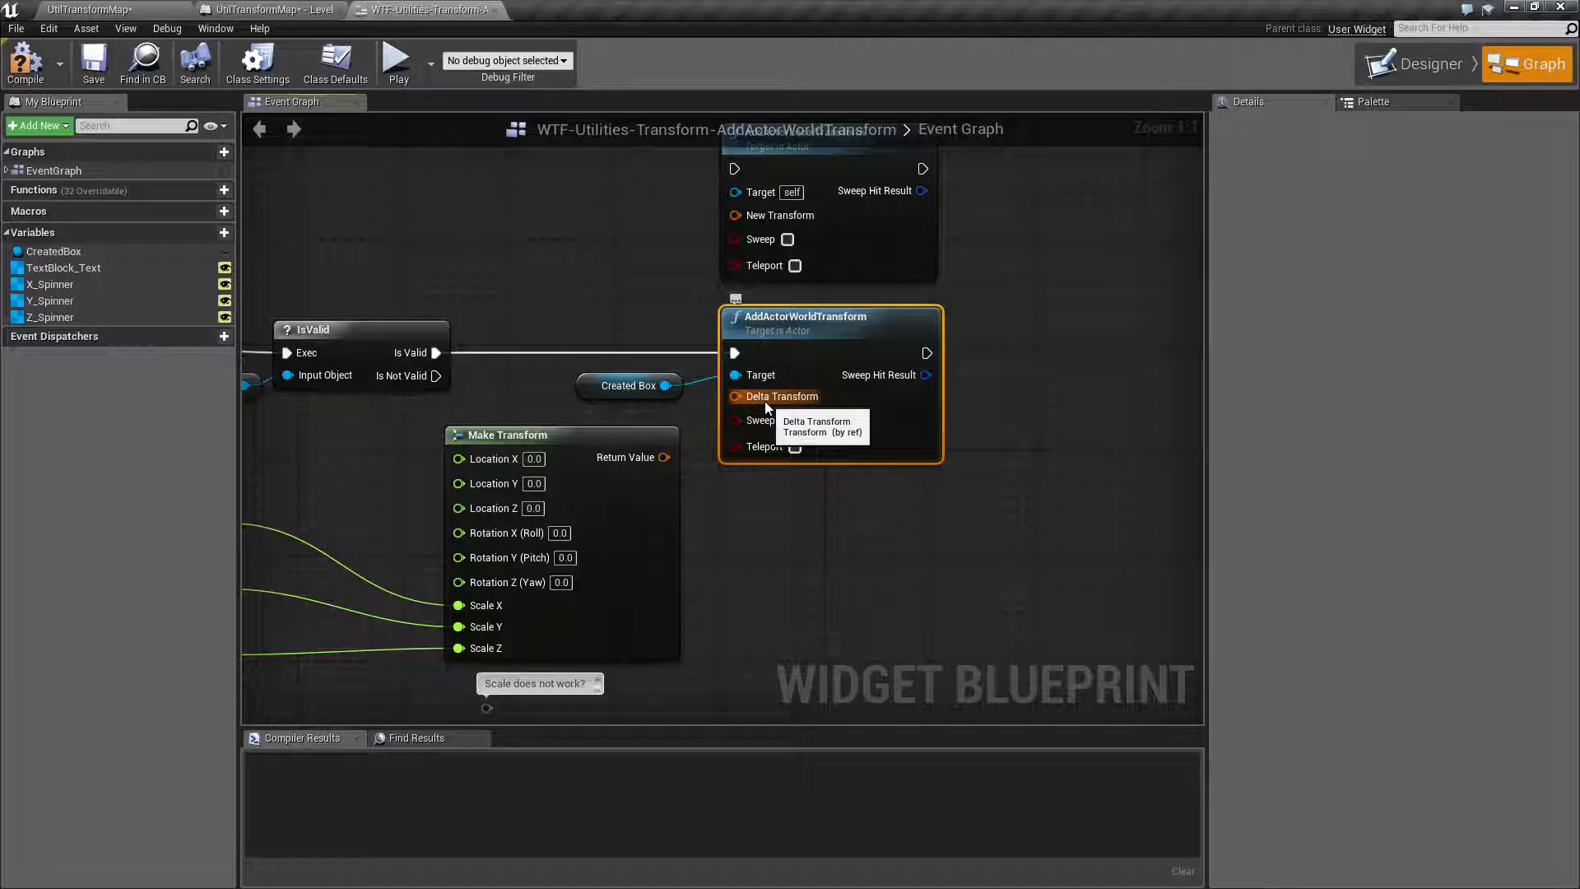
pyautogui.moveTo(761, 424)
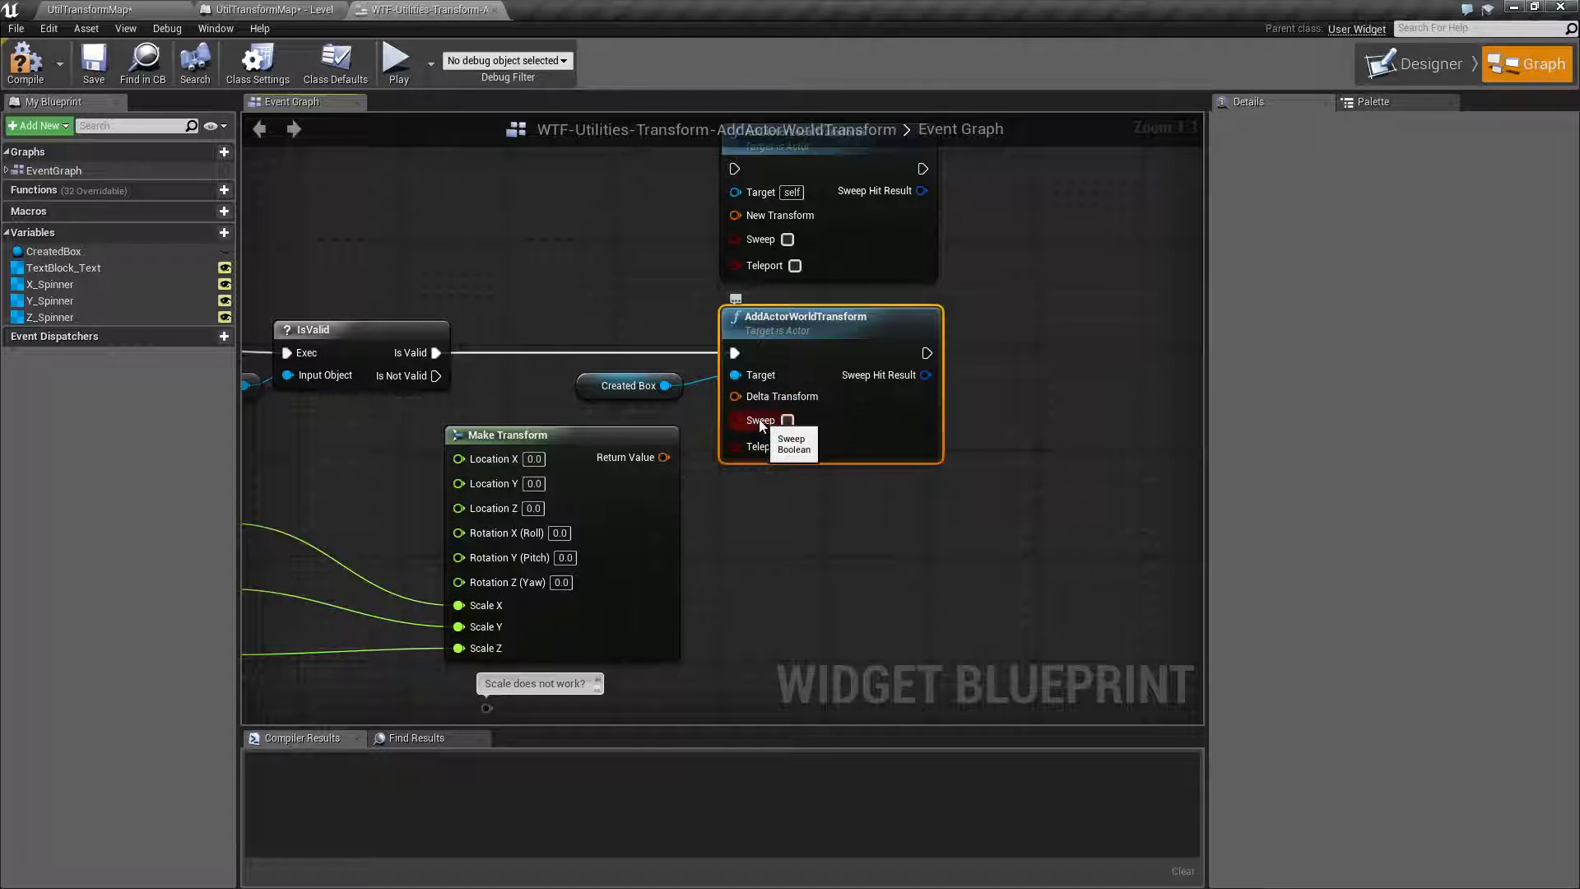
pyautogui.moveTo(770, 396)
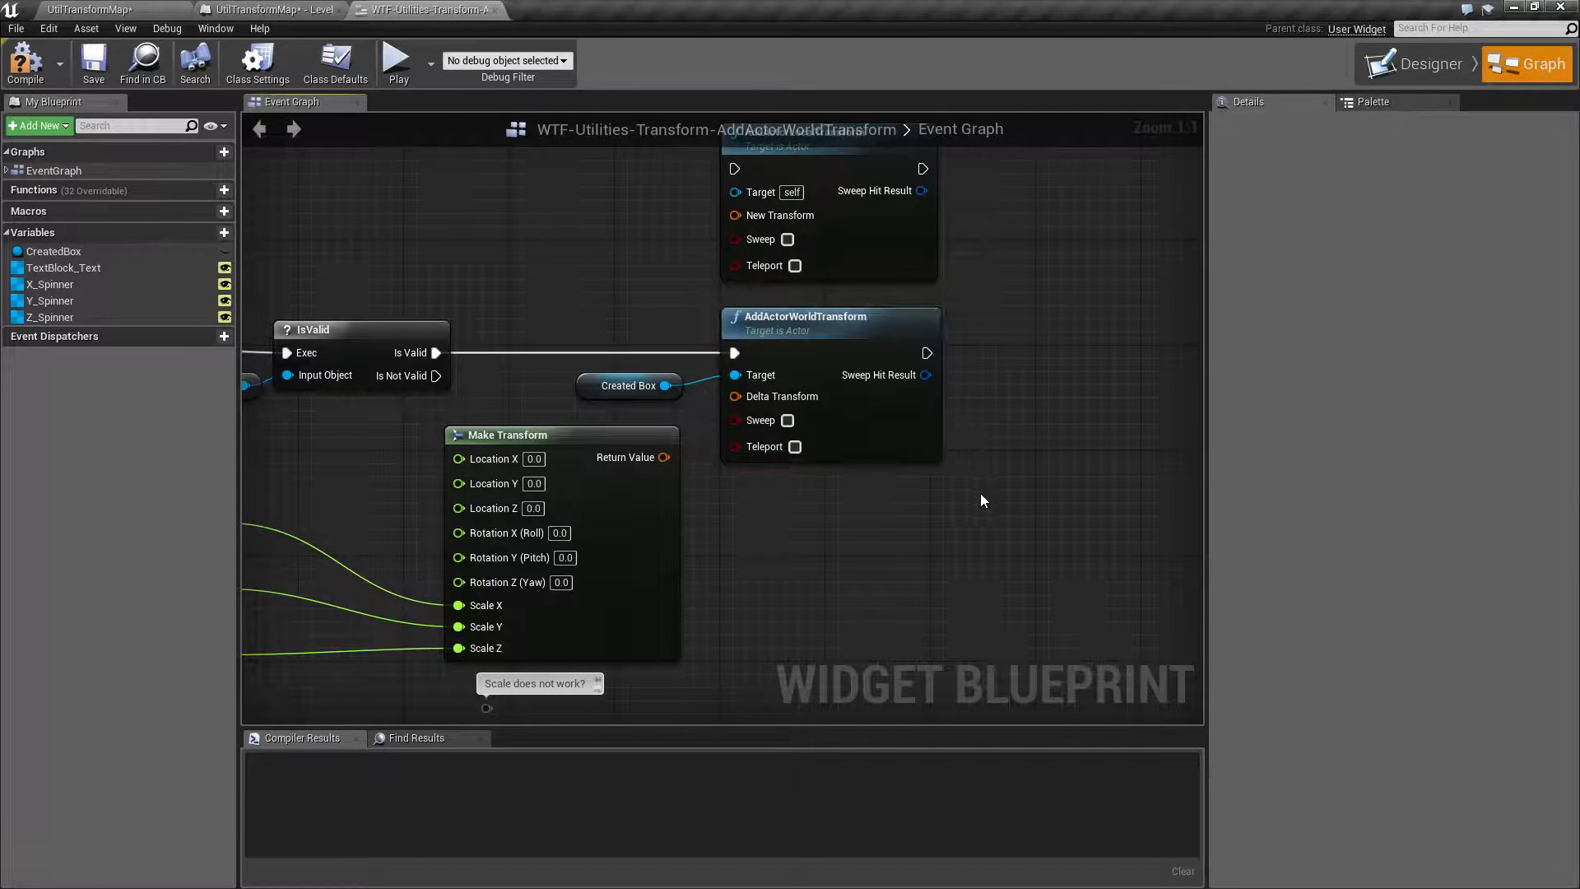
pyautogui.moveTo(781, 405)
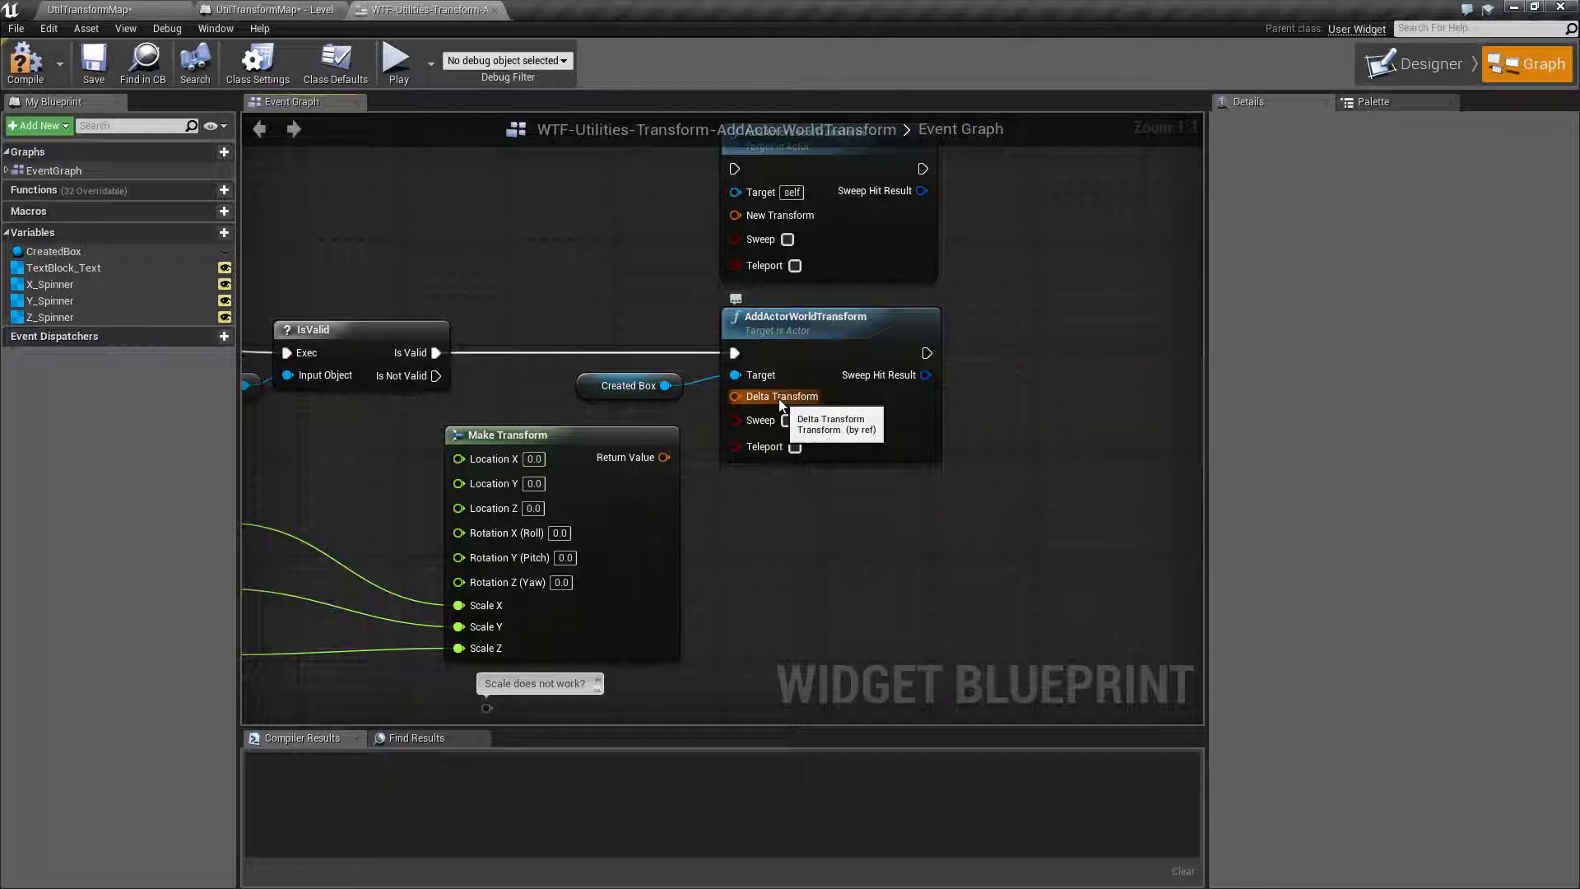
pyautogui.moveTo(806, 311)
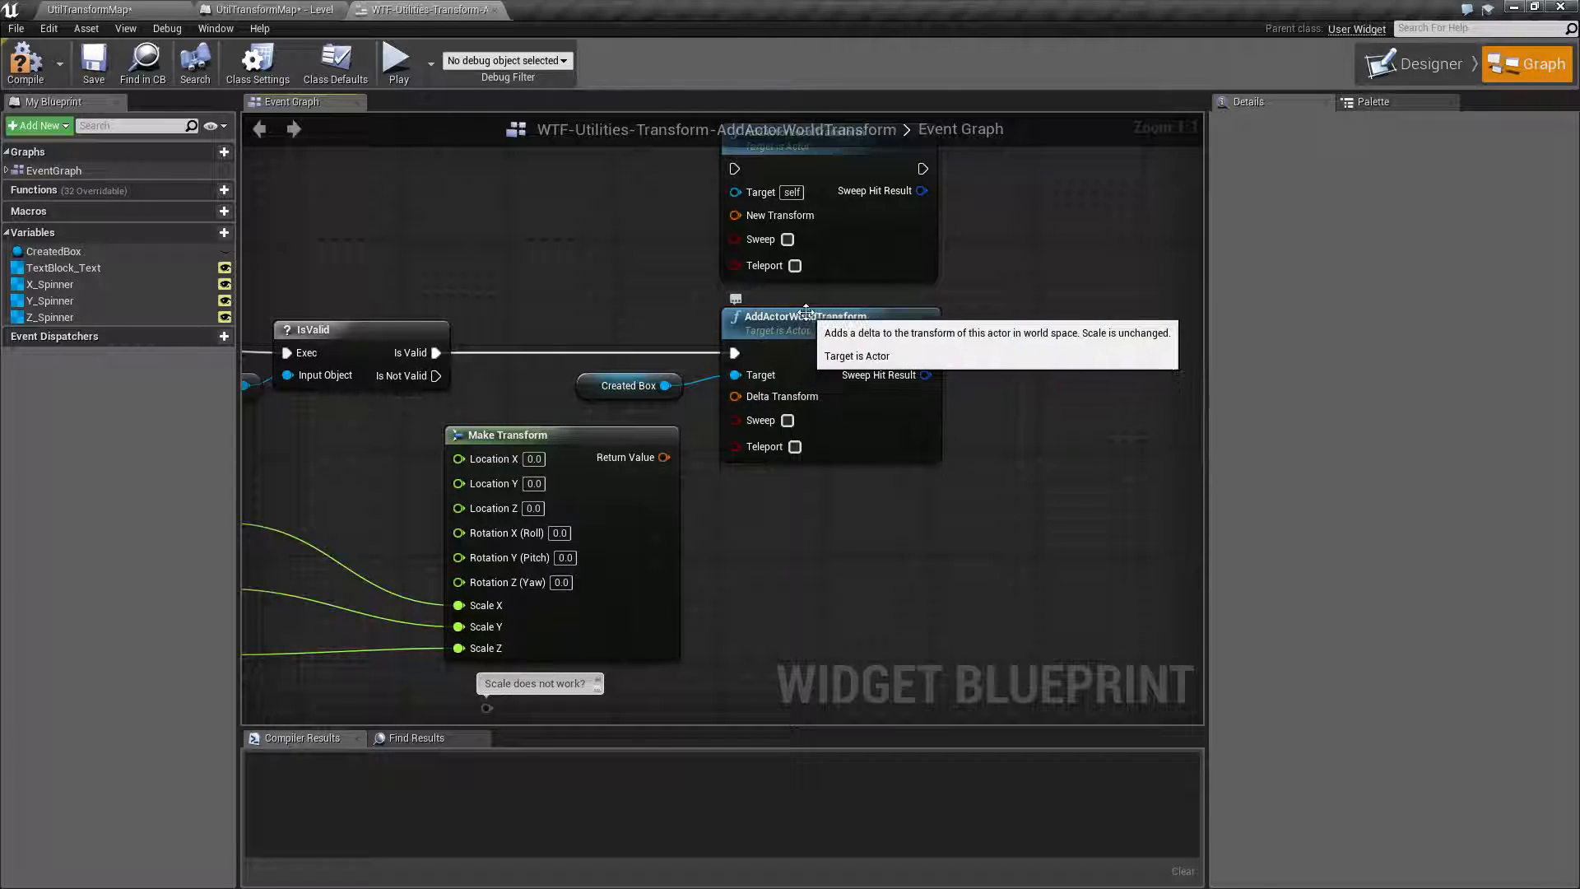
pyautogui.moveTo(772, 527)
pyautogui.write('add actor world')
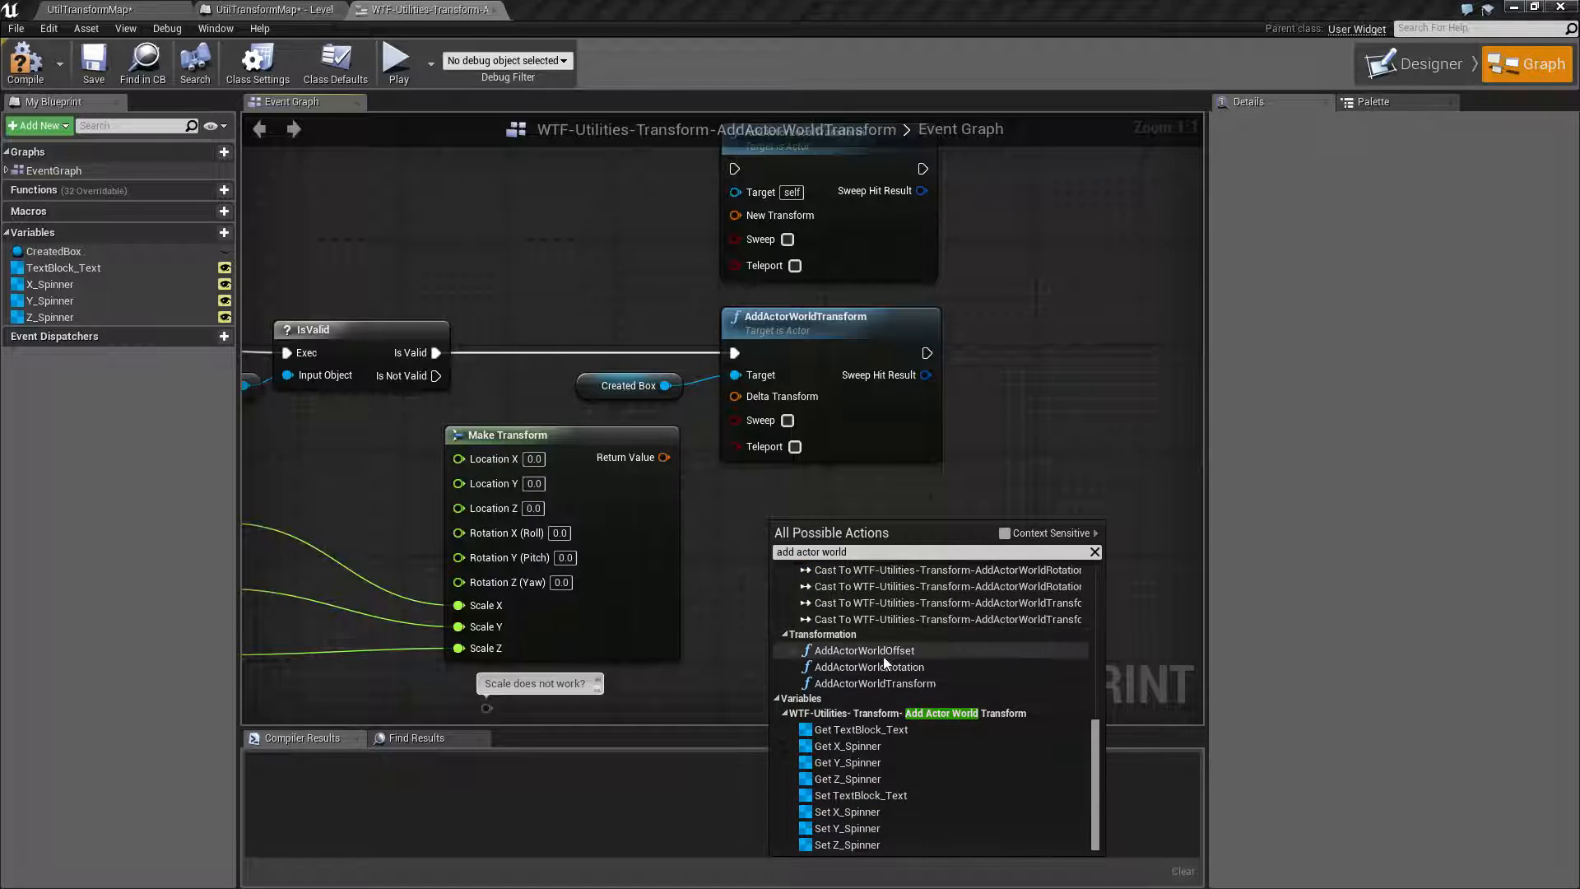
pyautogui.moveTo(912, 666)
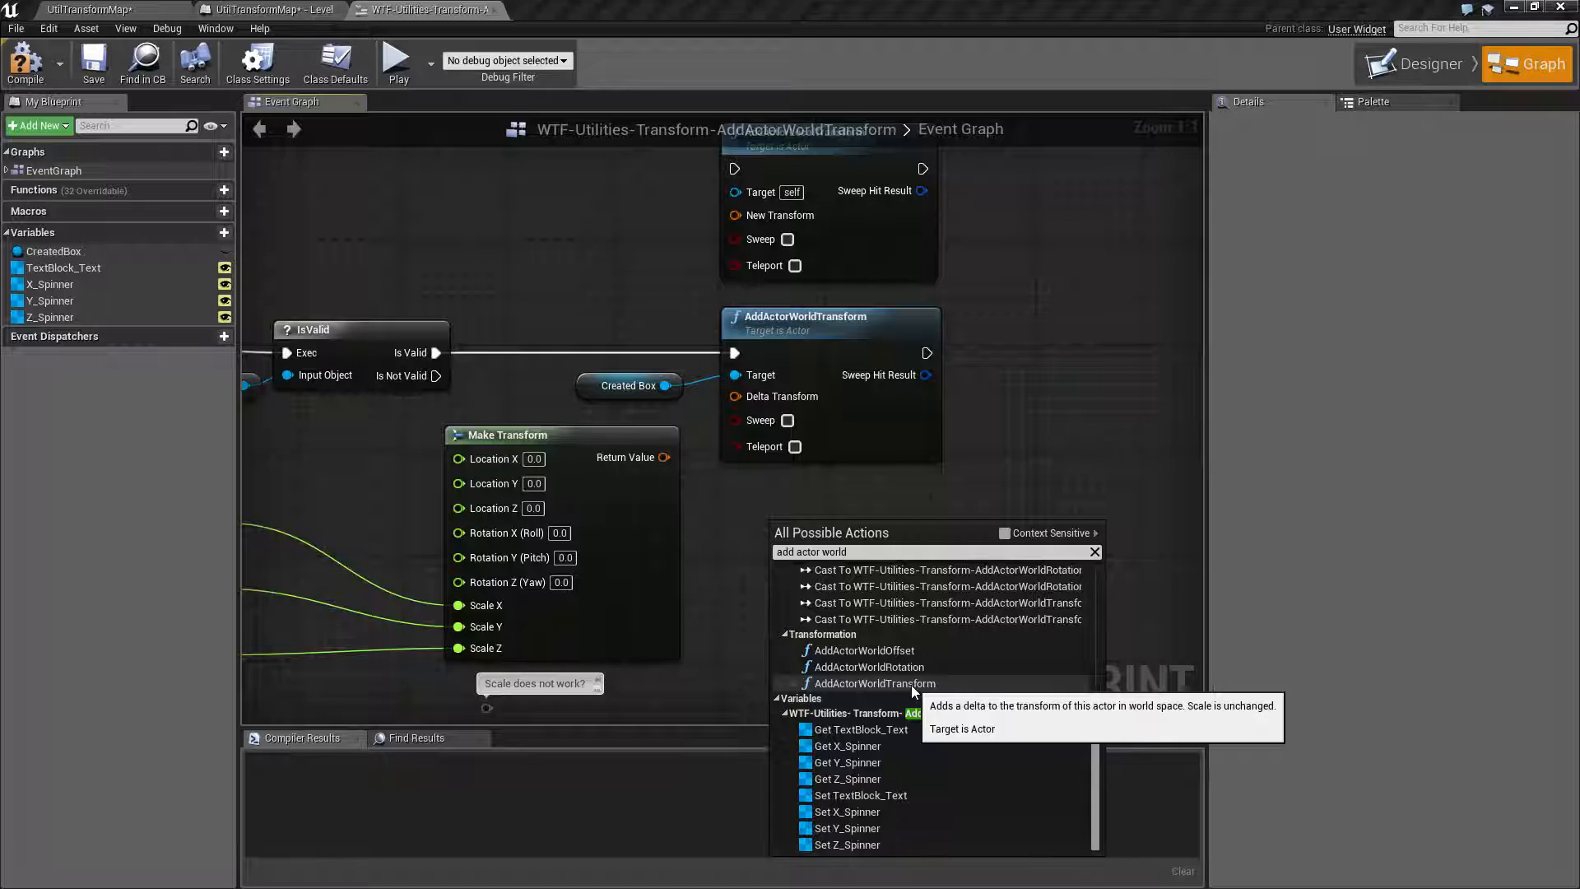
pyautogui.moveTo(909, 666)
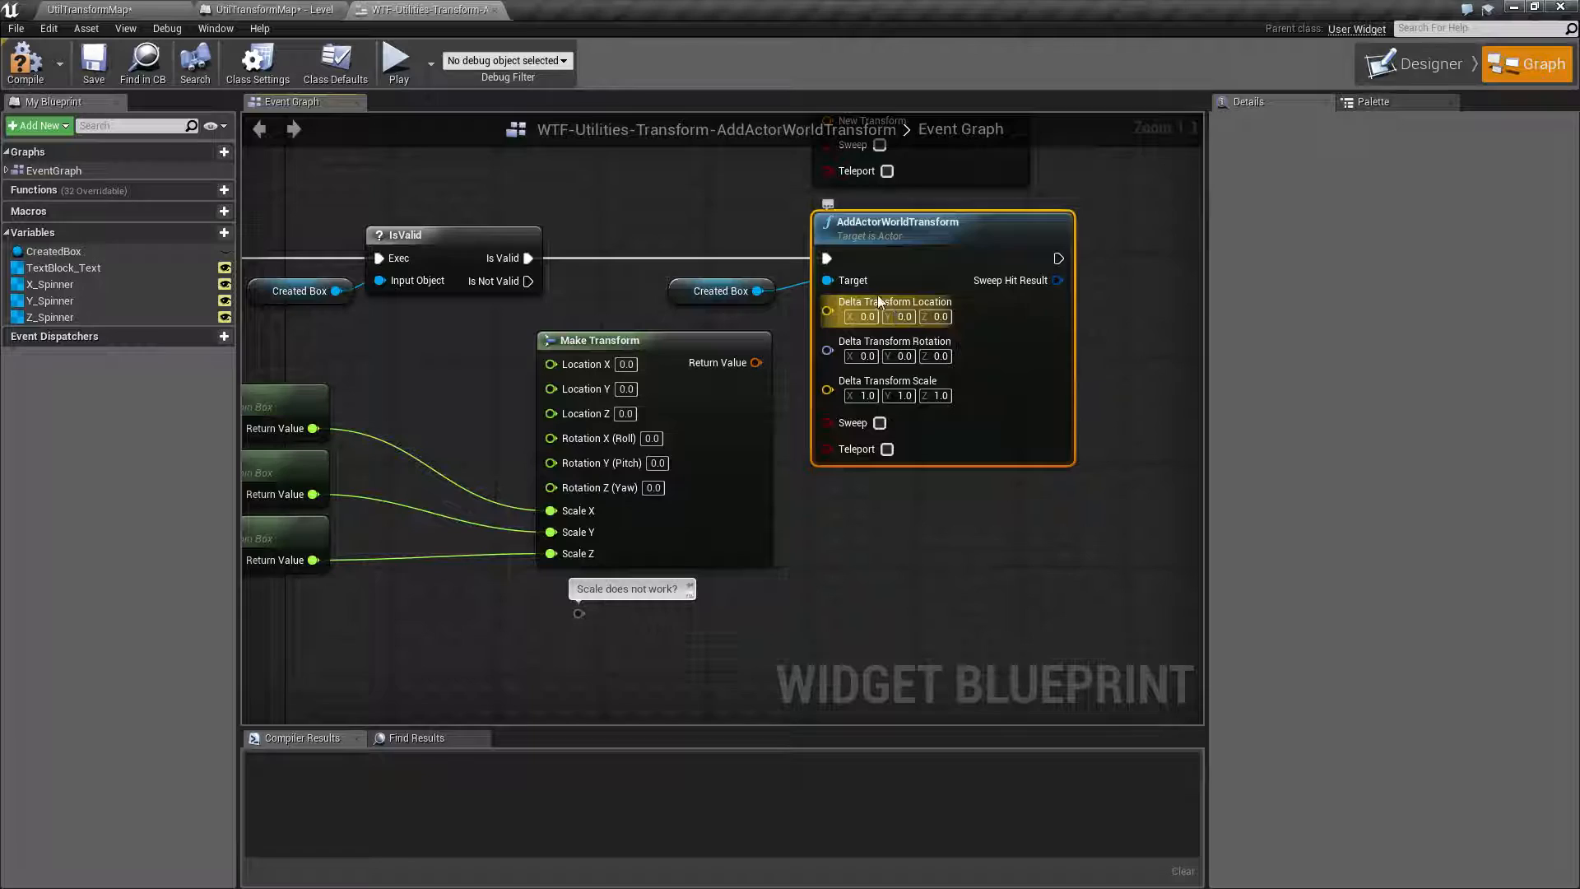
pyautogui.moveTo(895, 310)
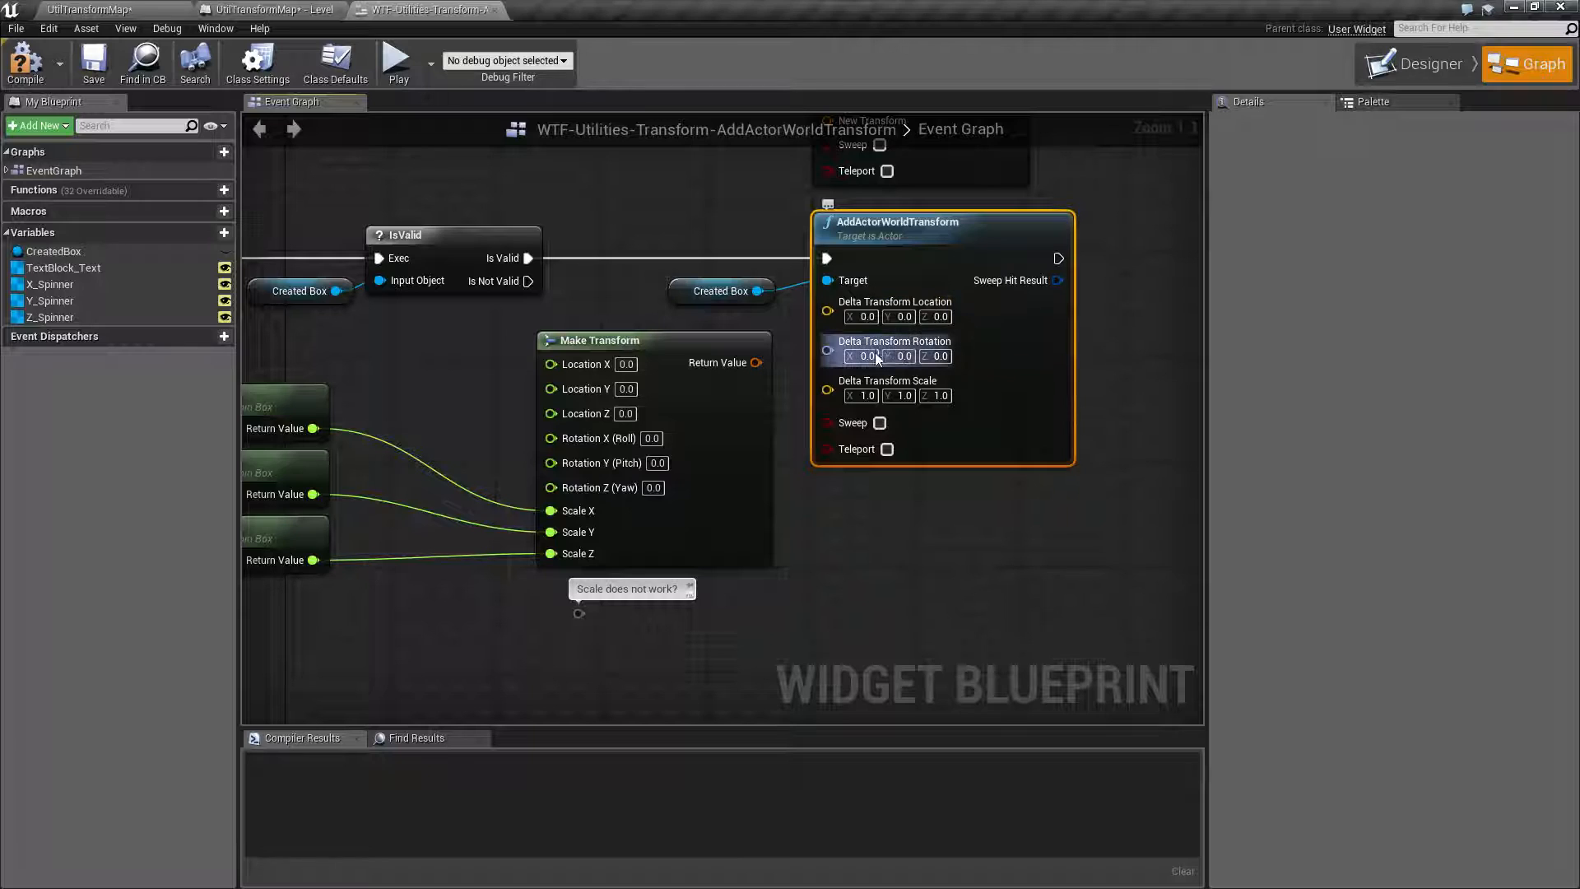
pyautogui.moveTo(898, 355)
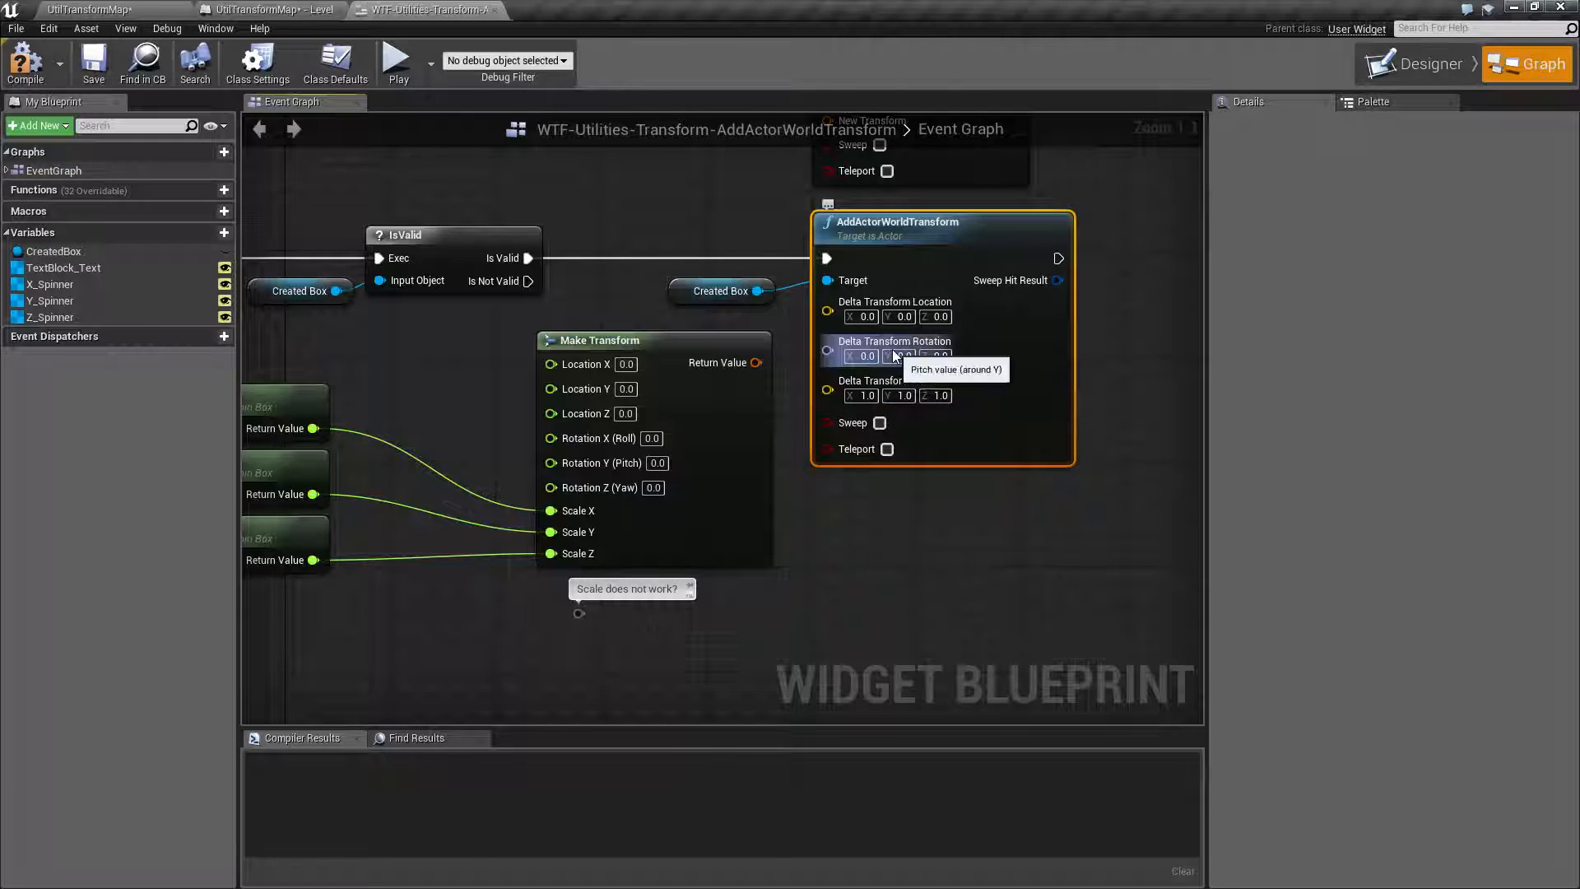
pyautogui.moveTo(878, 387)
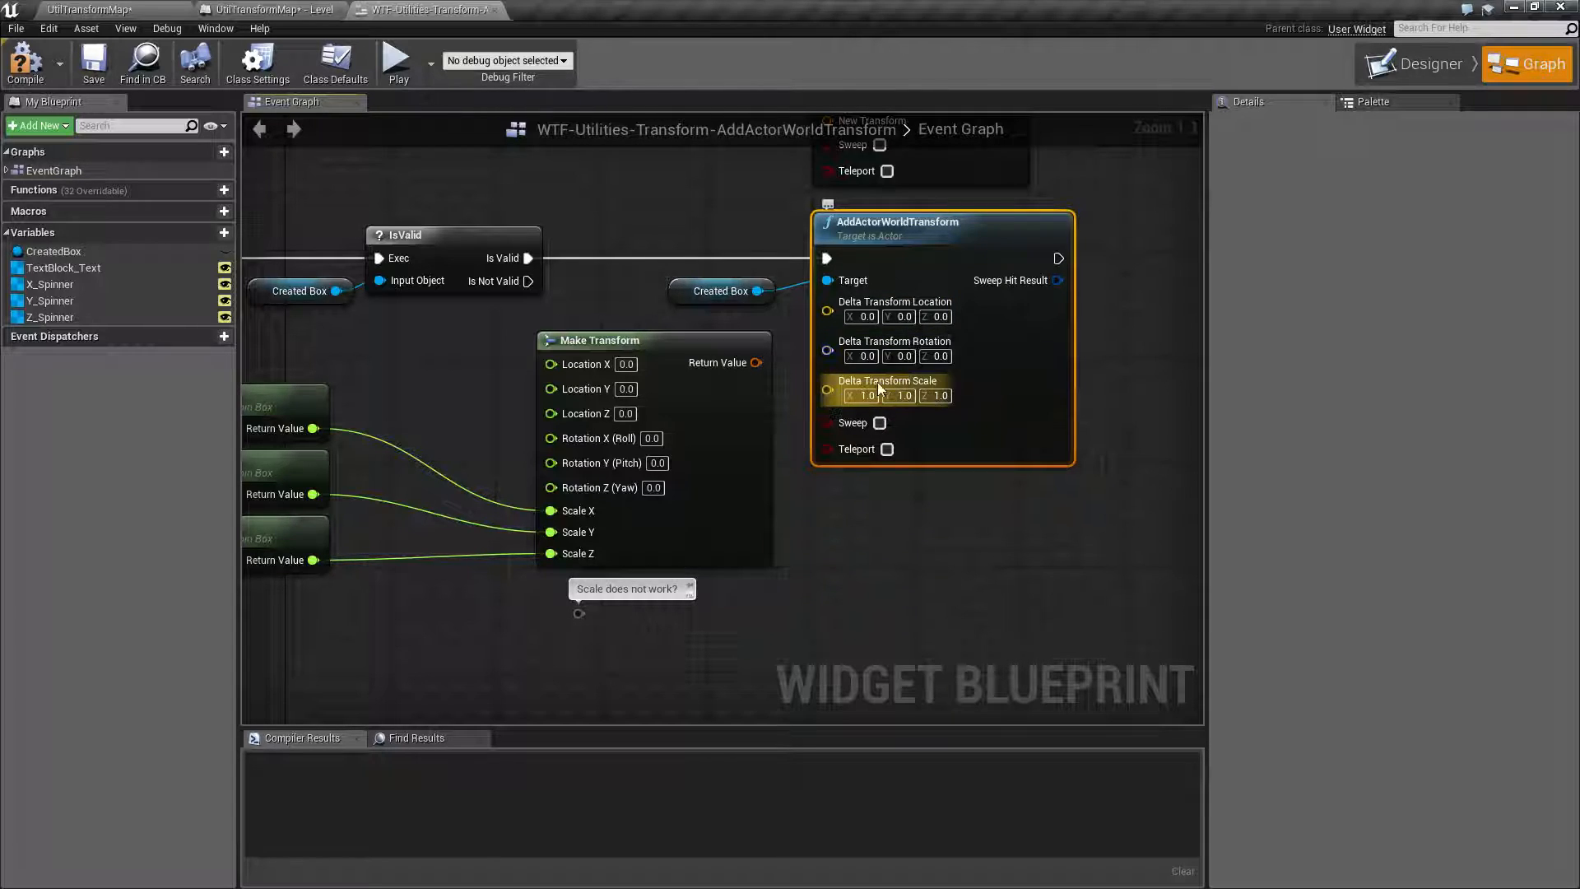
pyautogui.moveTo(890, 385)
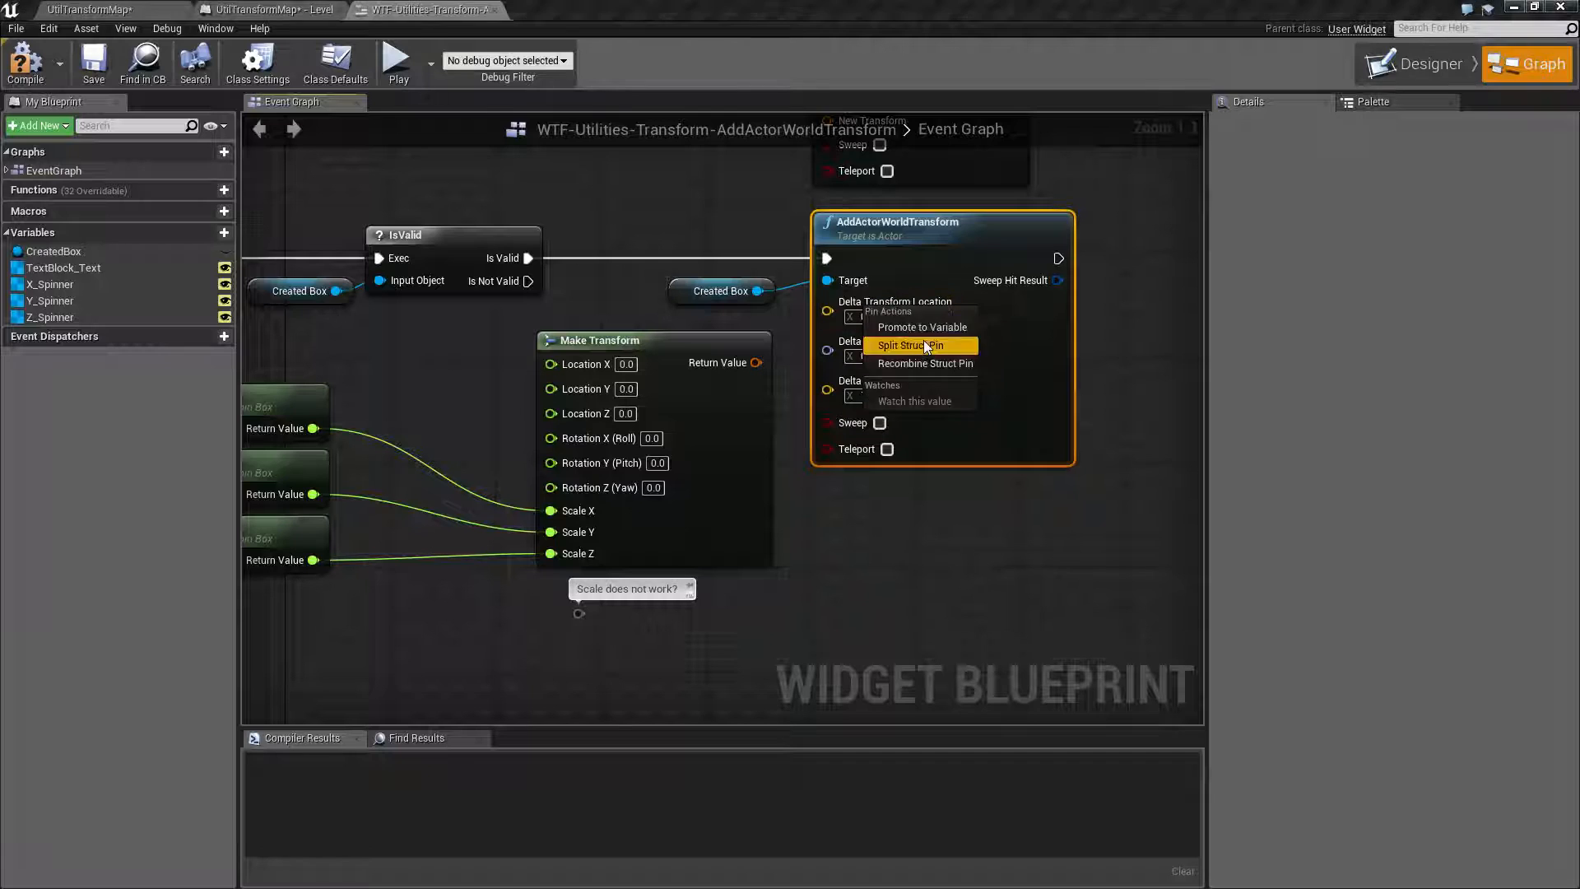
# Recombine the Delta Transform pin, compile the widget blueprint and go back to the level map
pyautogui.click(924, 362)
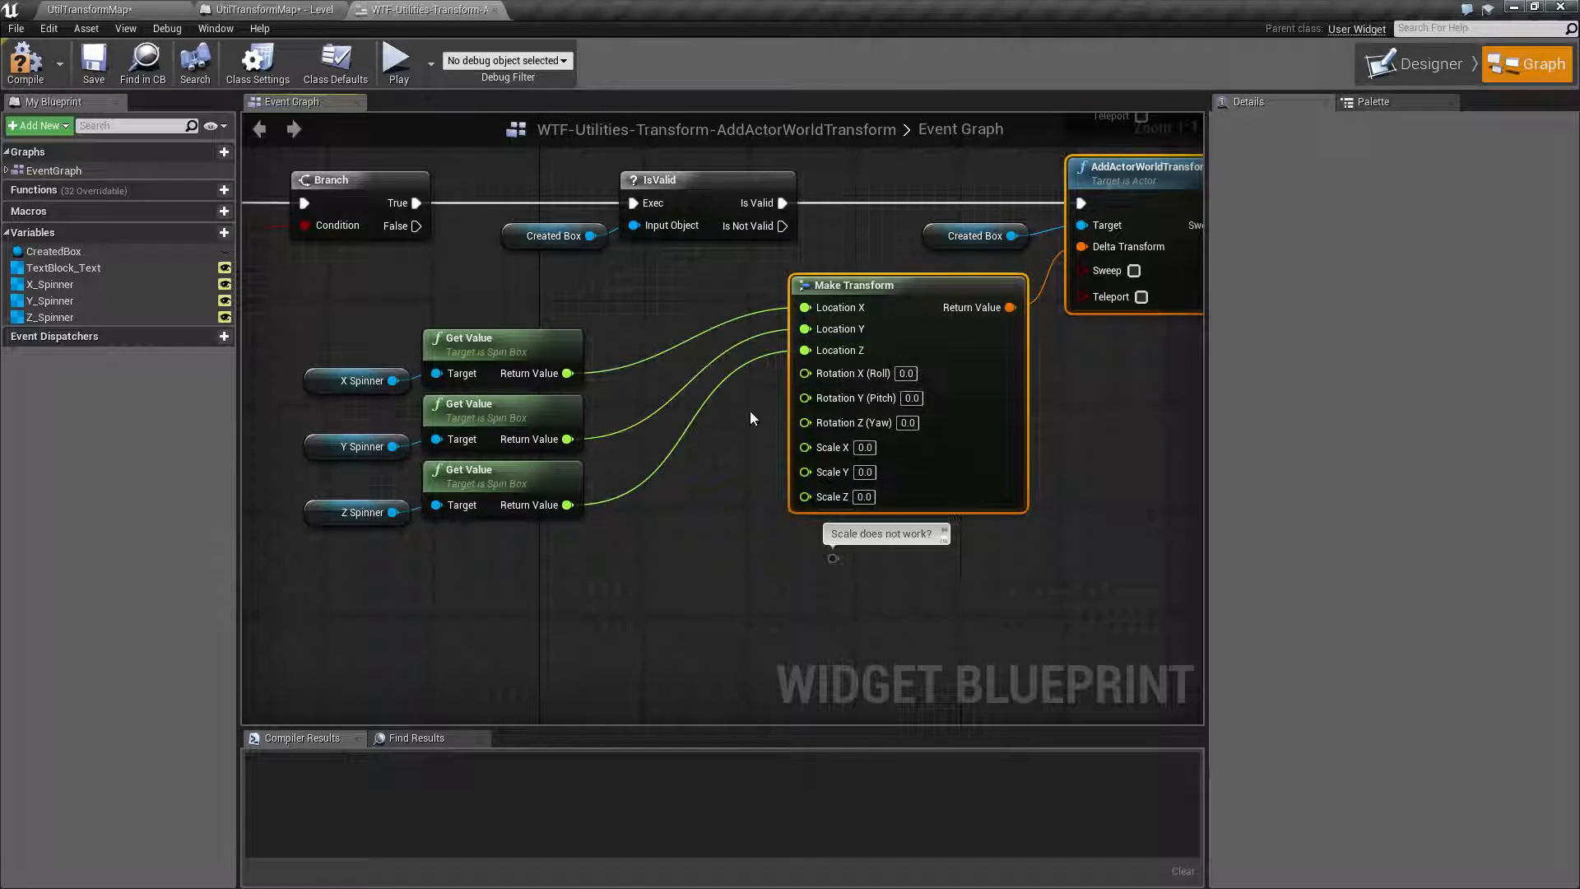
pyautogui.click(25, 63)
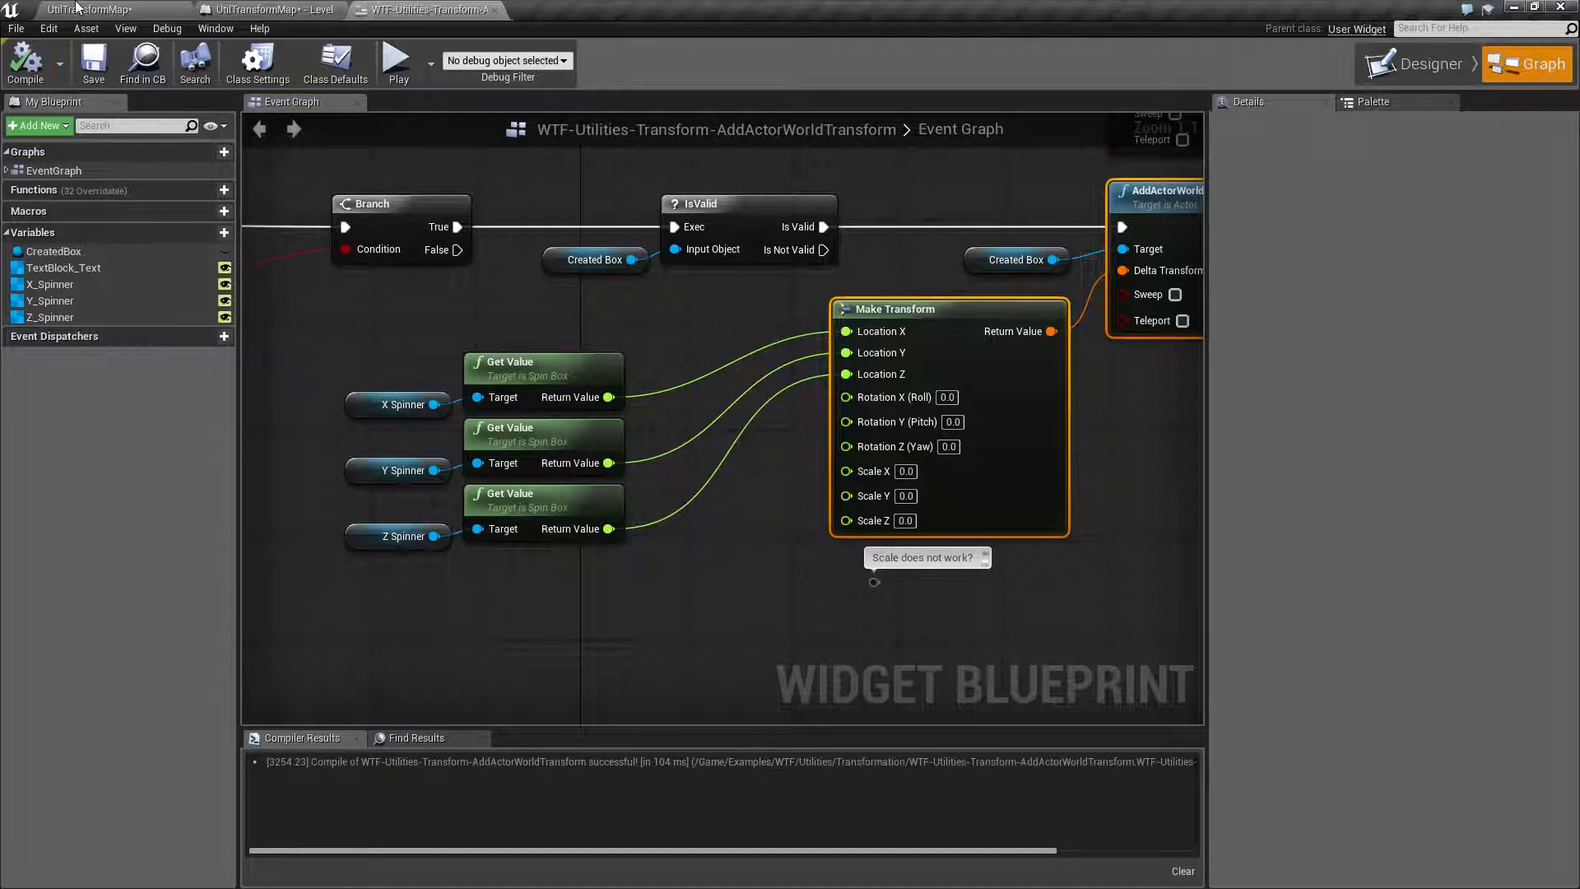
pyautogui.click(272, 8)
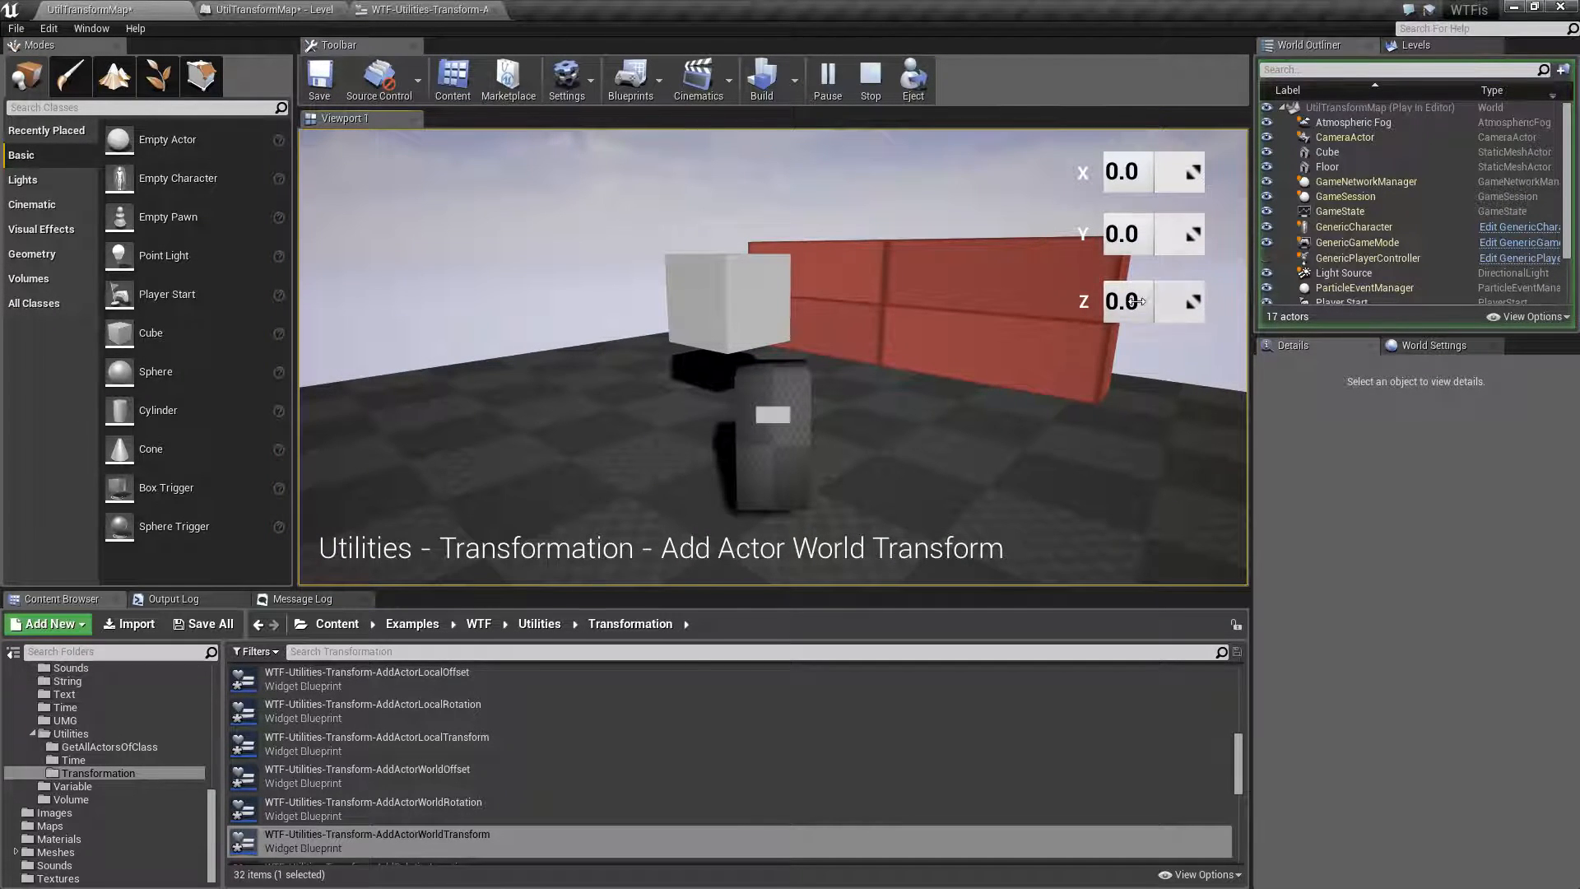
# While playing, enter spinner values 100.0, 1 and 50.0 to move the box, then stop
pyautogui.write('100.0')
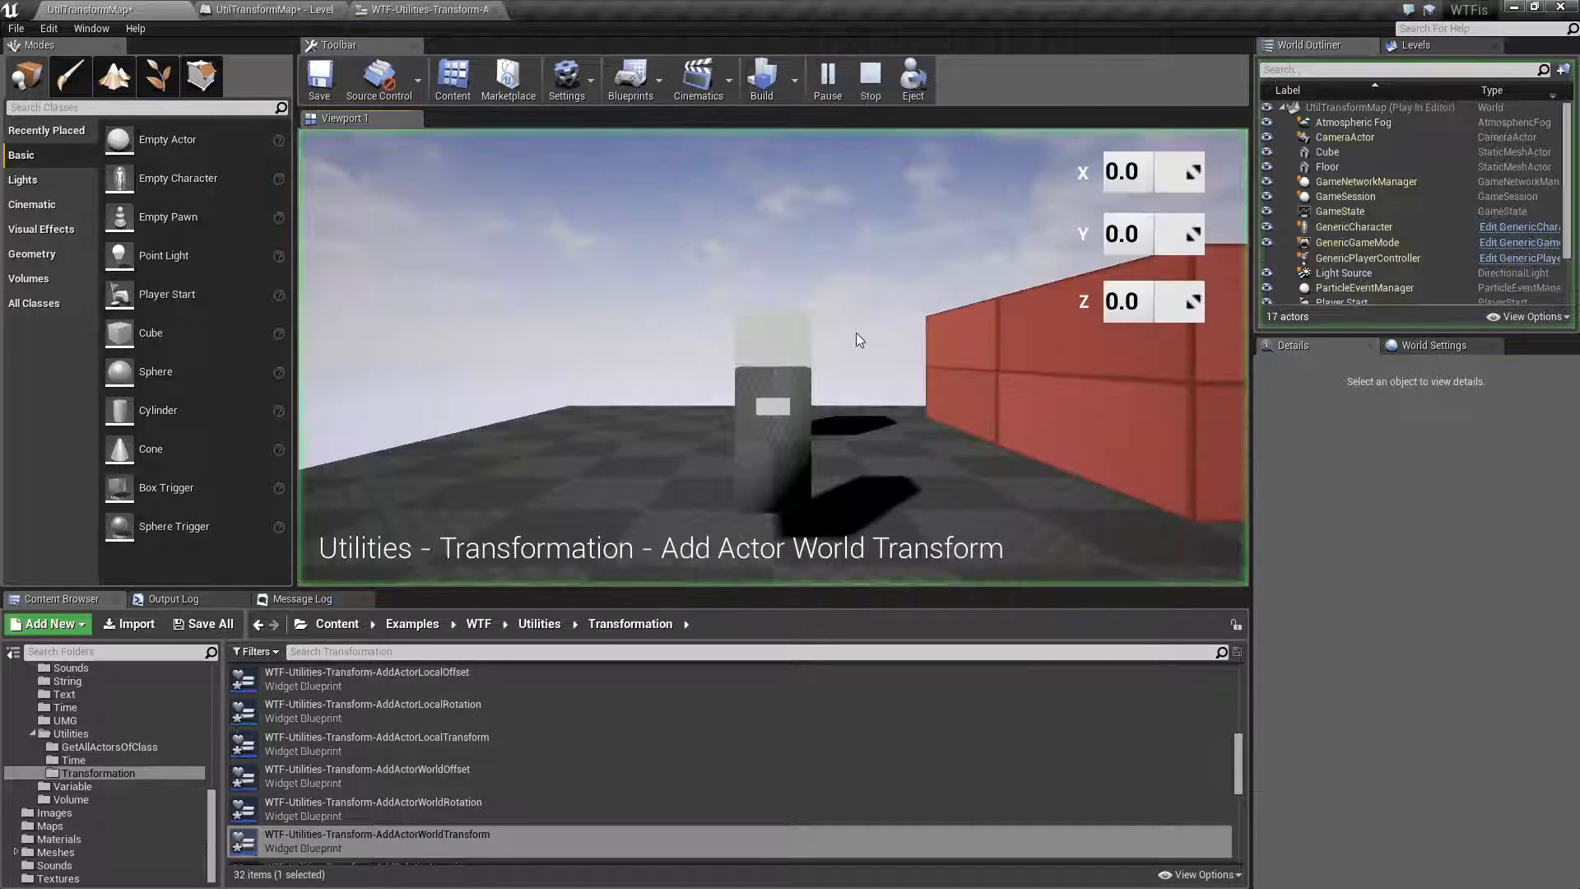
pyautogui.write('1')
pyautogui.write('2')
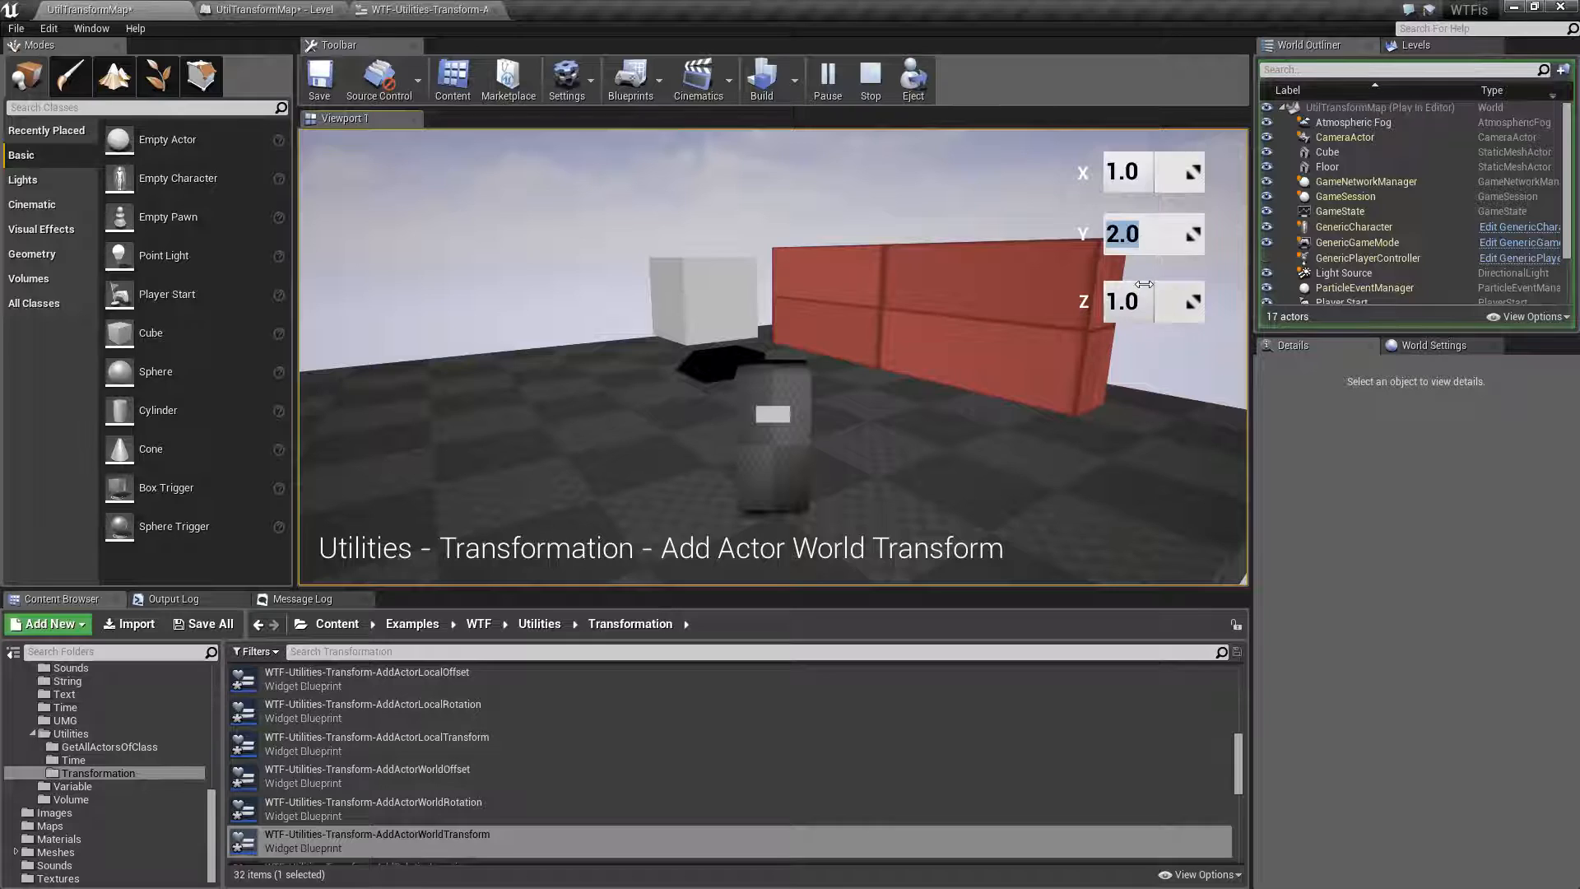
pyautogui.write('50.0')
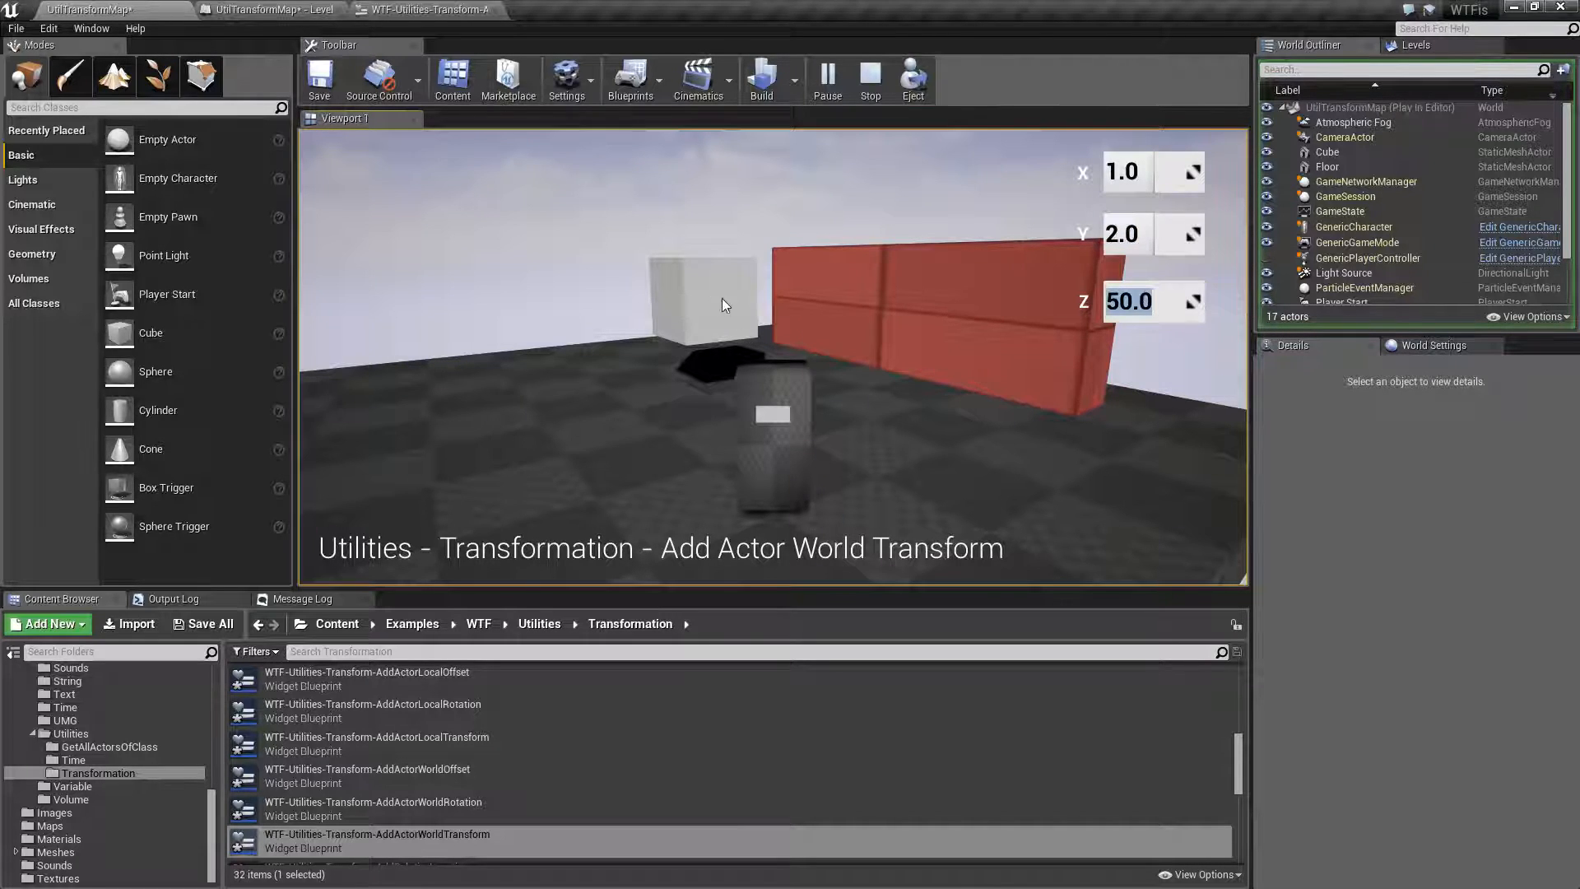
pyautogui.click(1353, 294)
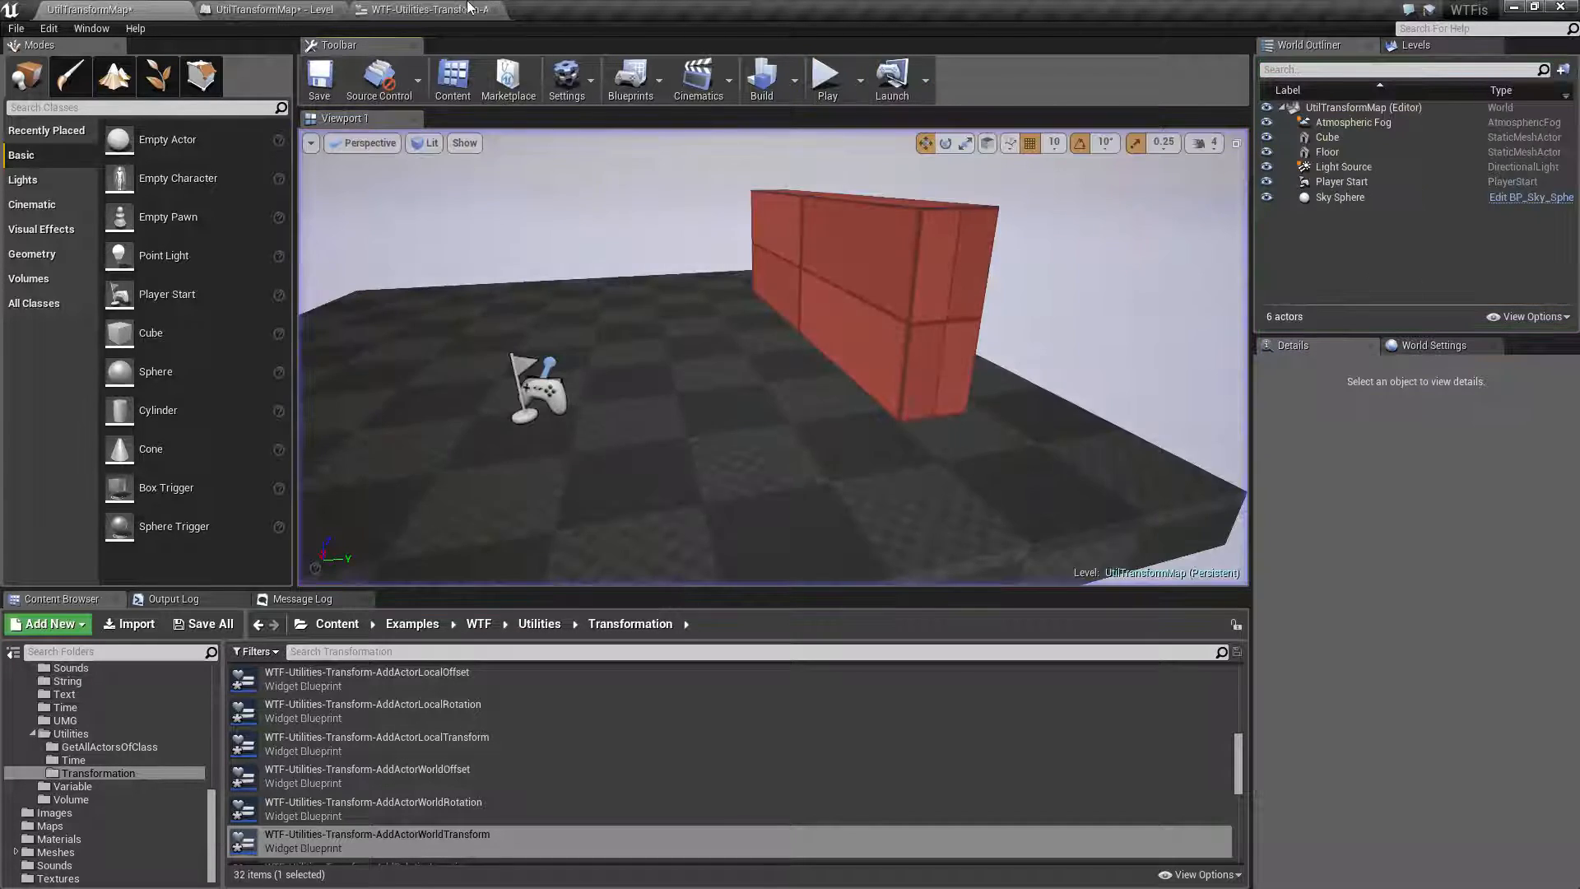
# Enable Sweep and split Make Transform's Location into X, Y, Z pins, then return to the level
pyautogui.click(445, 8)
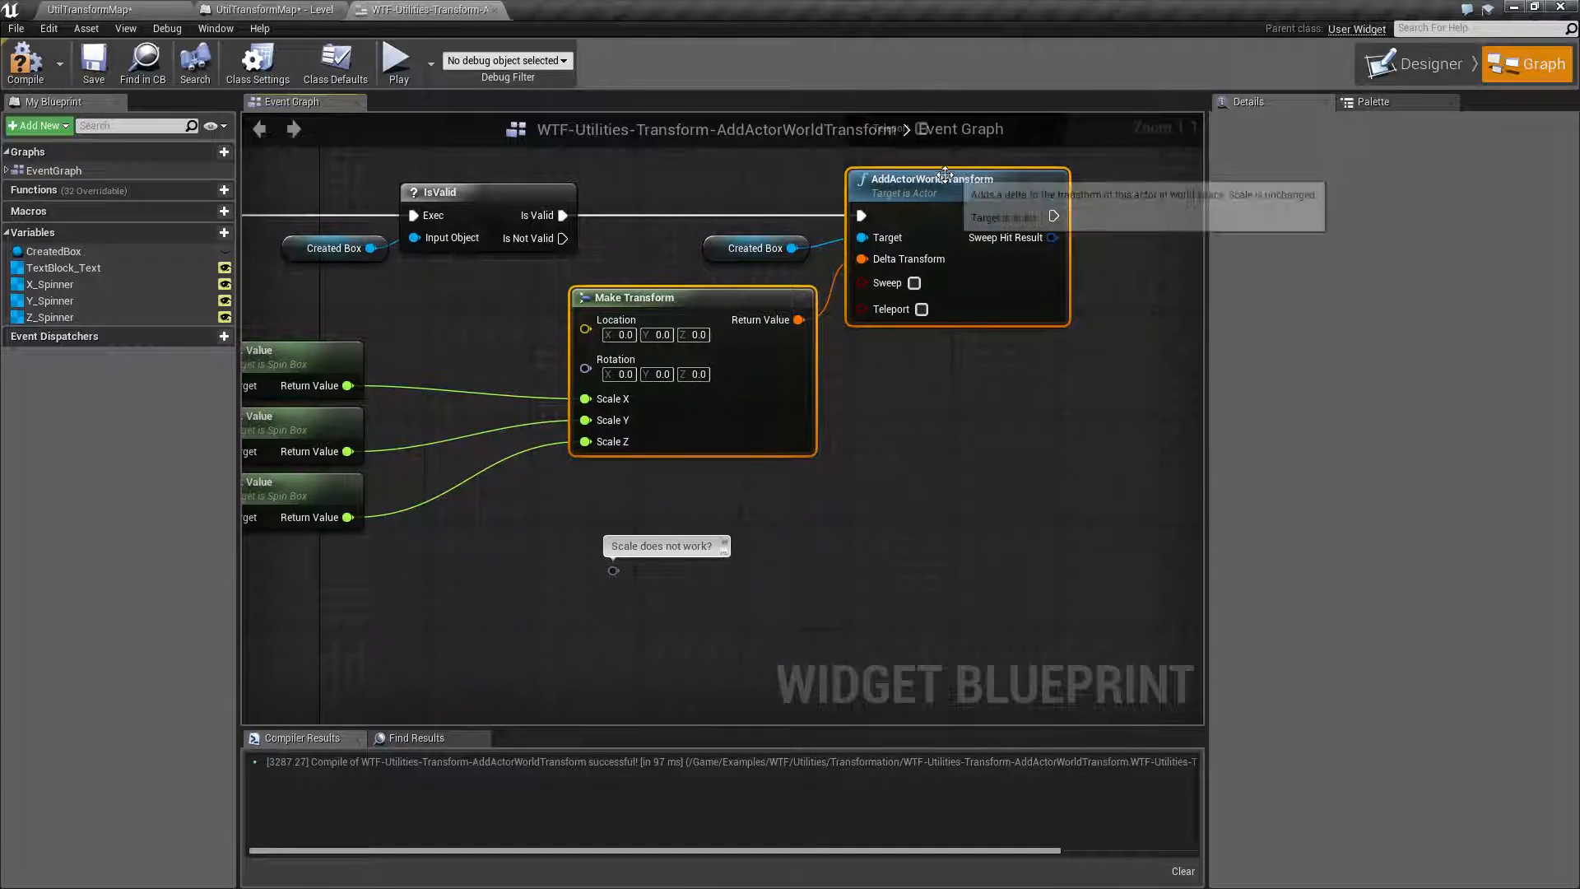
pyautogui.moveTo(797, 320)
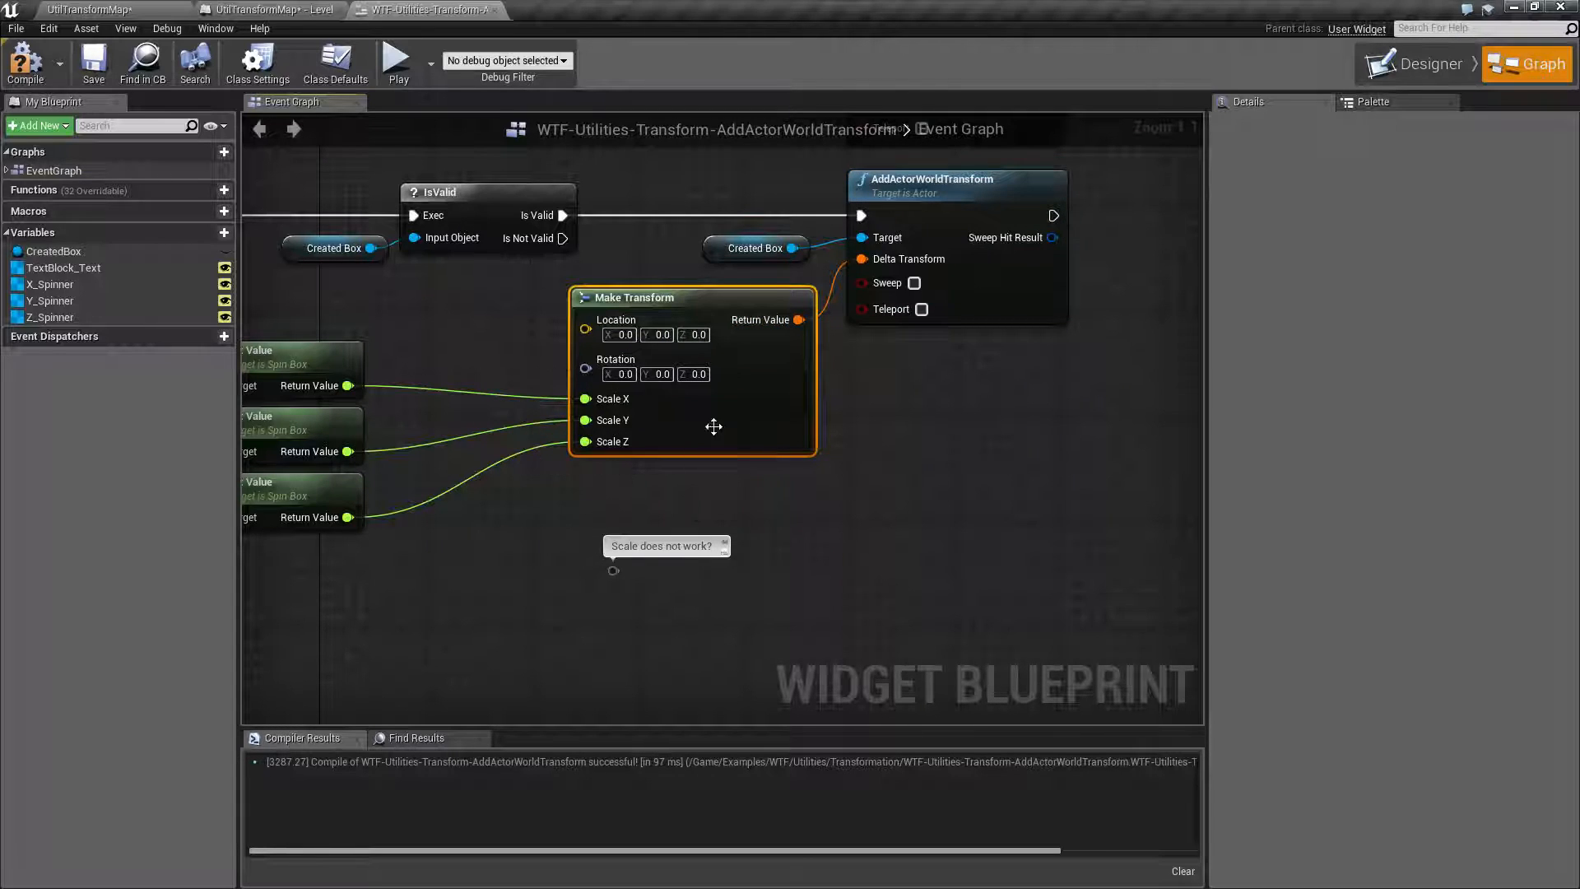
pyautogui.moveTo(599, 404)
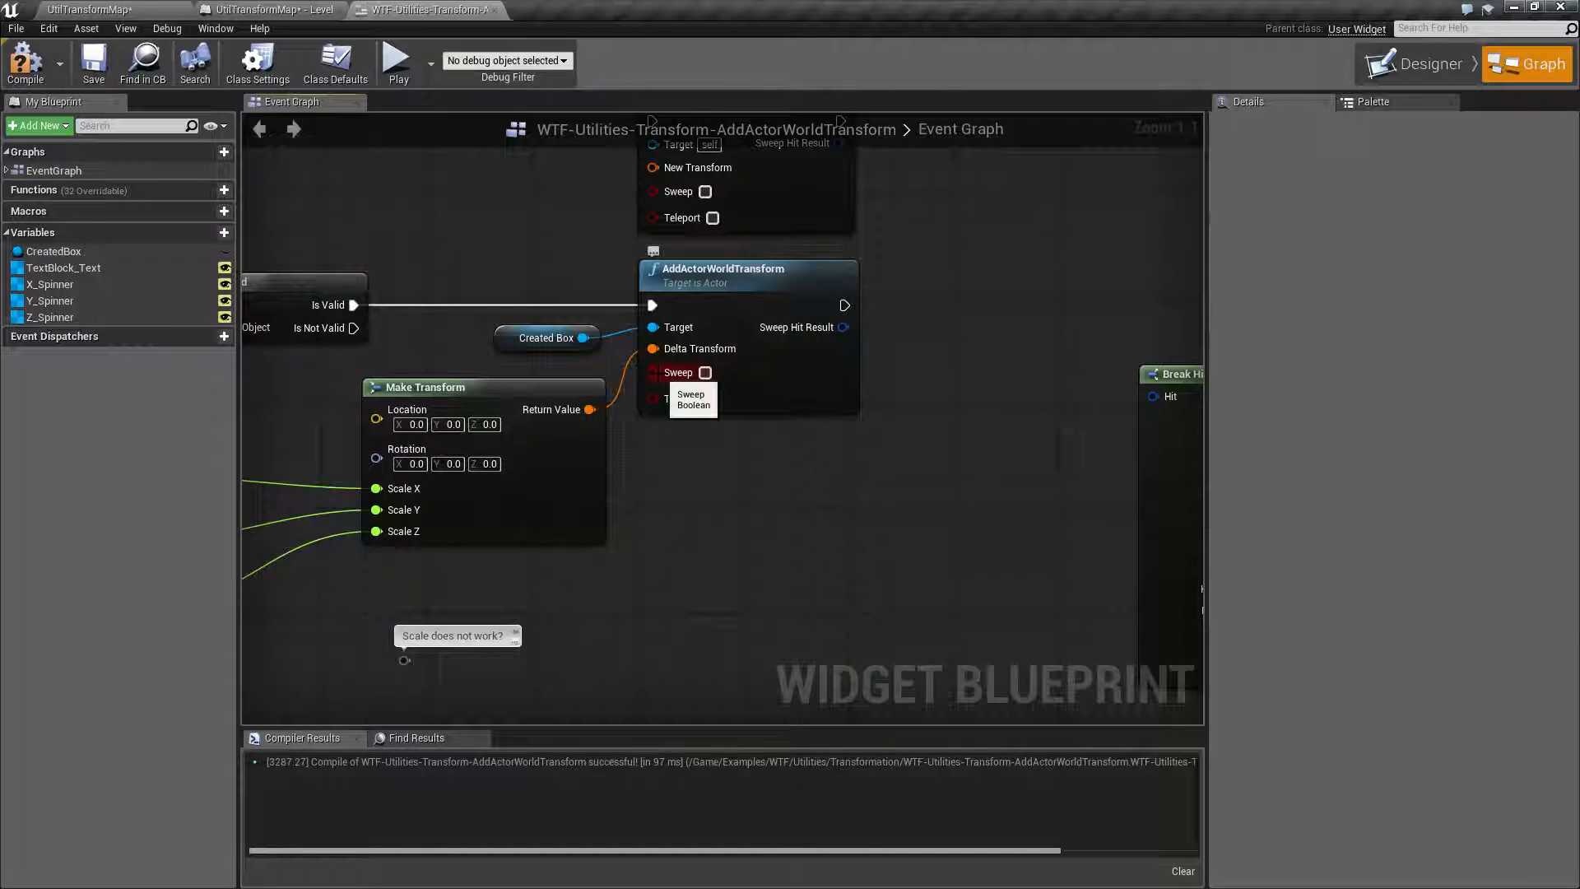
pyautogui.moveTo(681, 398)
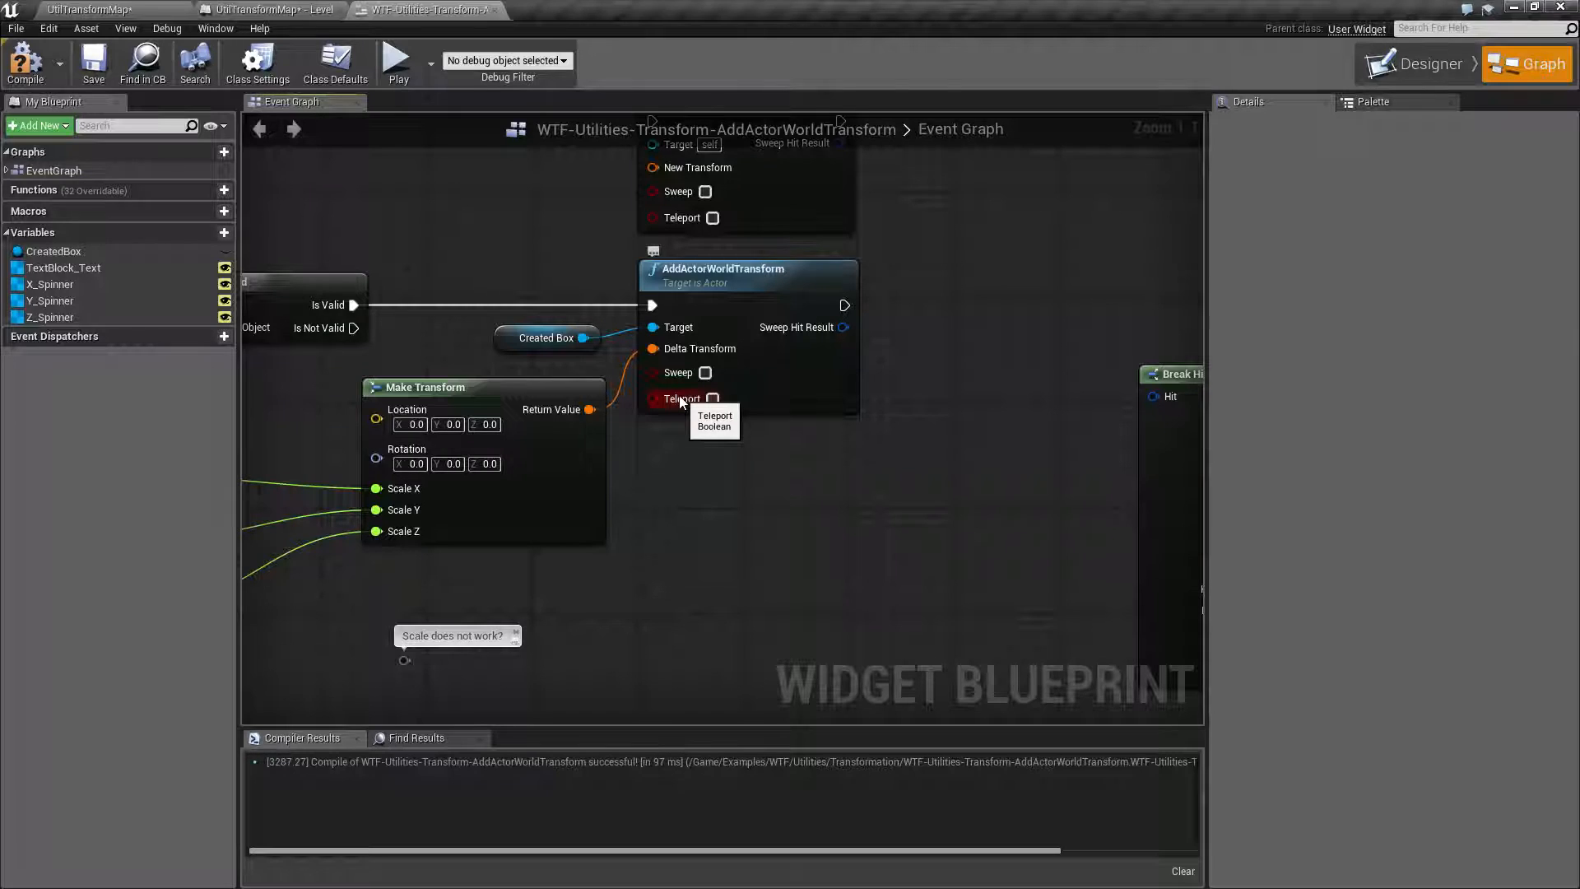
pyautogui.moveTo(687, 373)
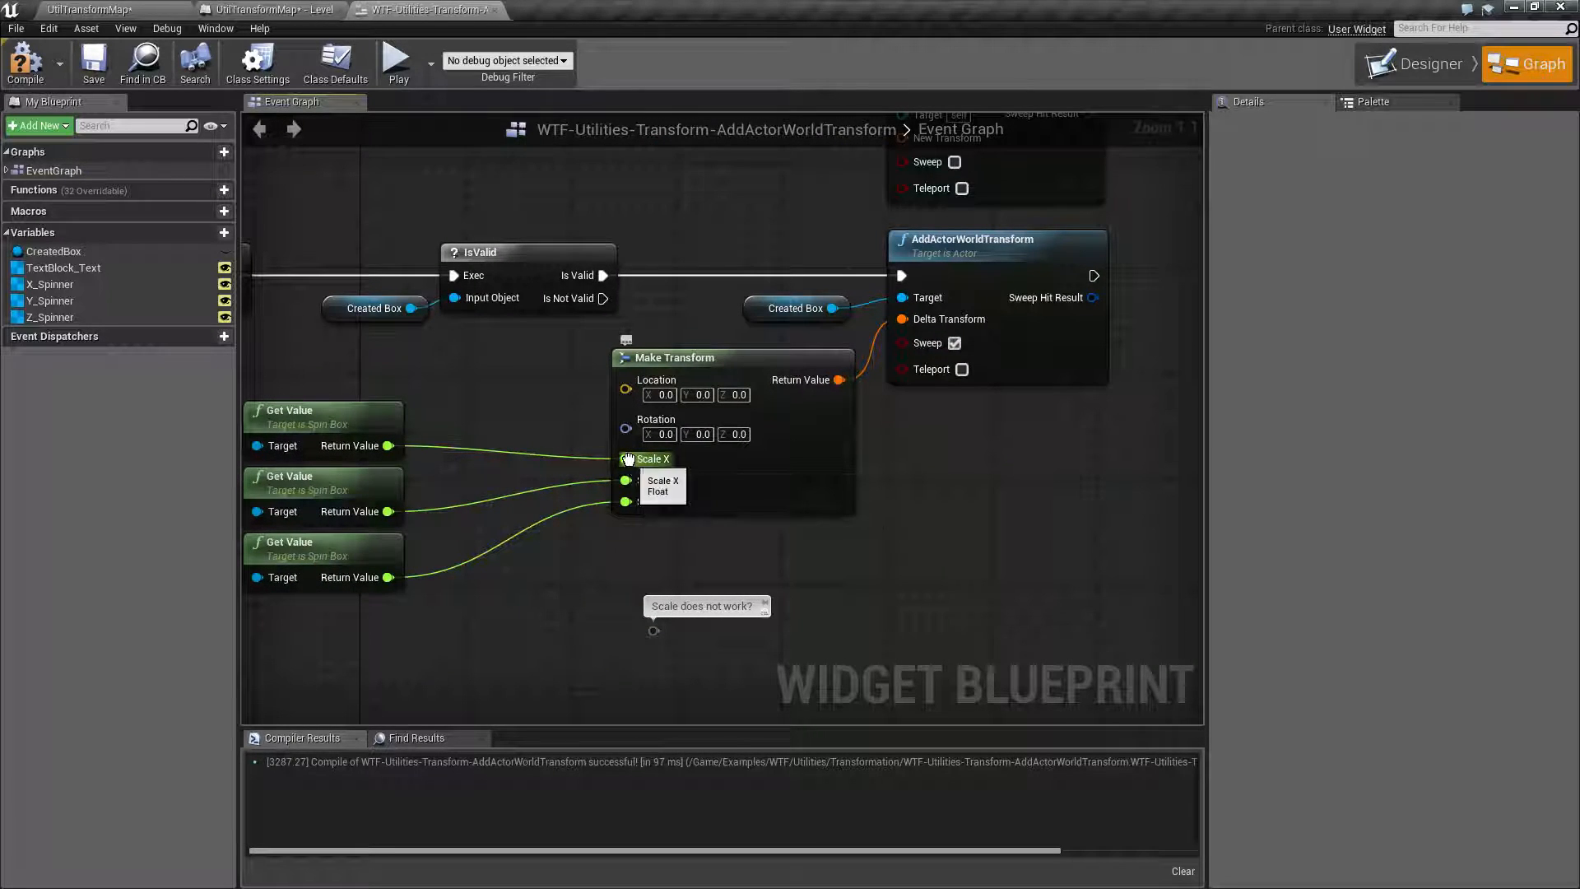
pyautogui.rightClick(625, 457)
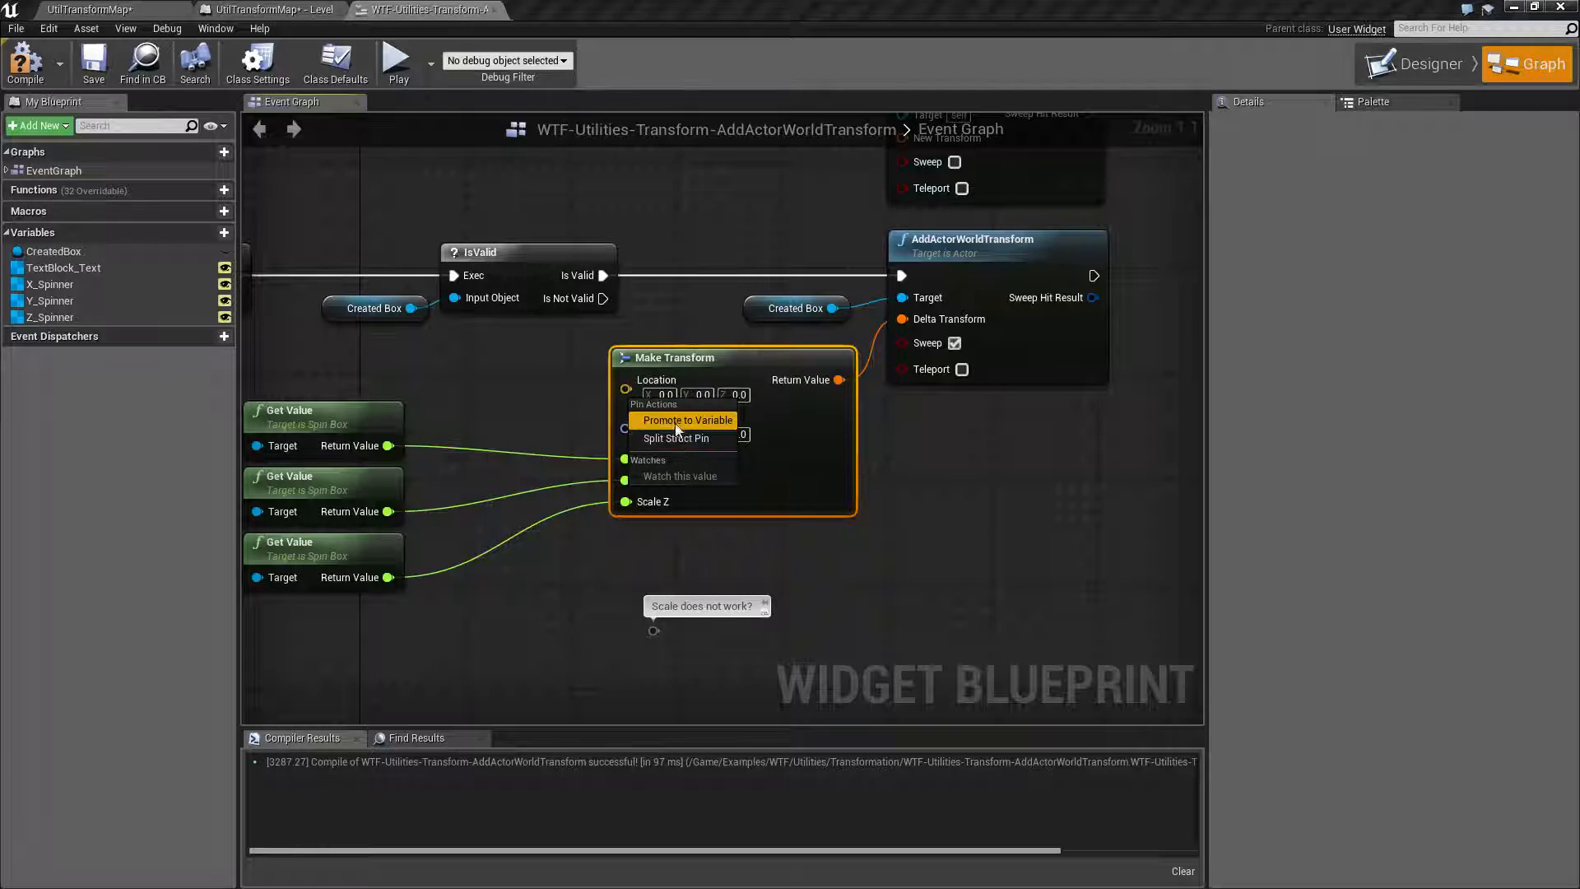
pyautogui.click(678, 438)
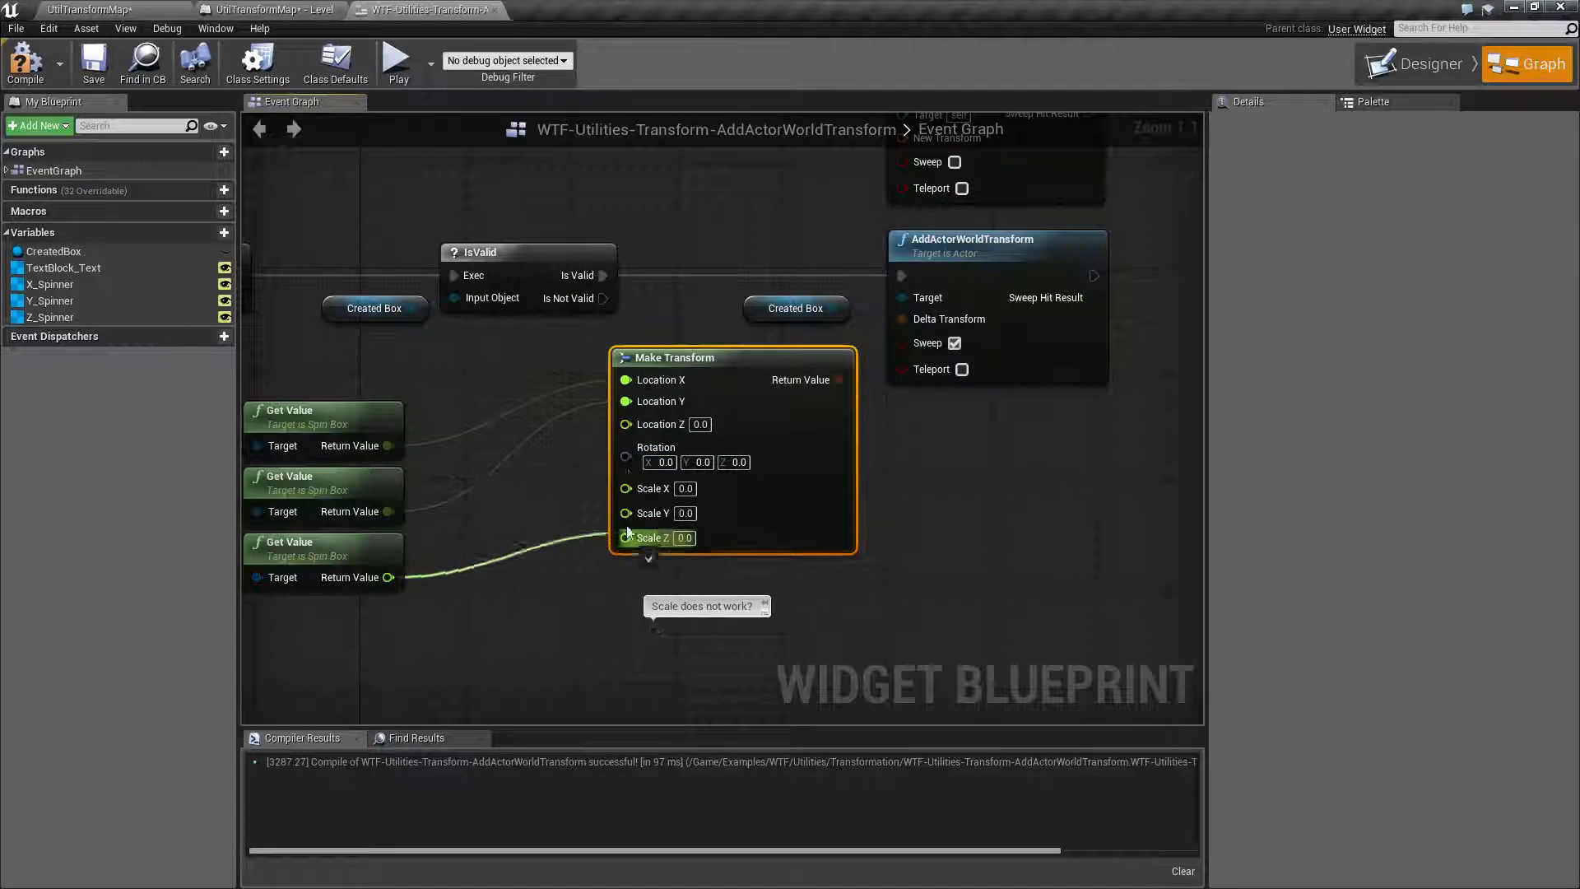
pyautogui.click(246, 9)
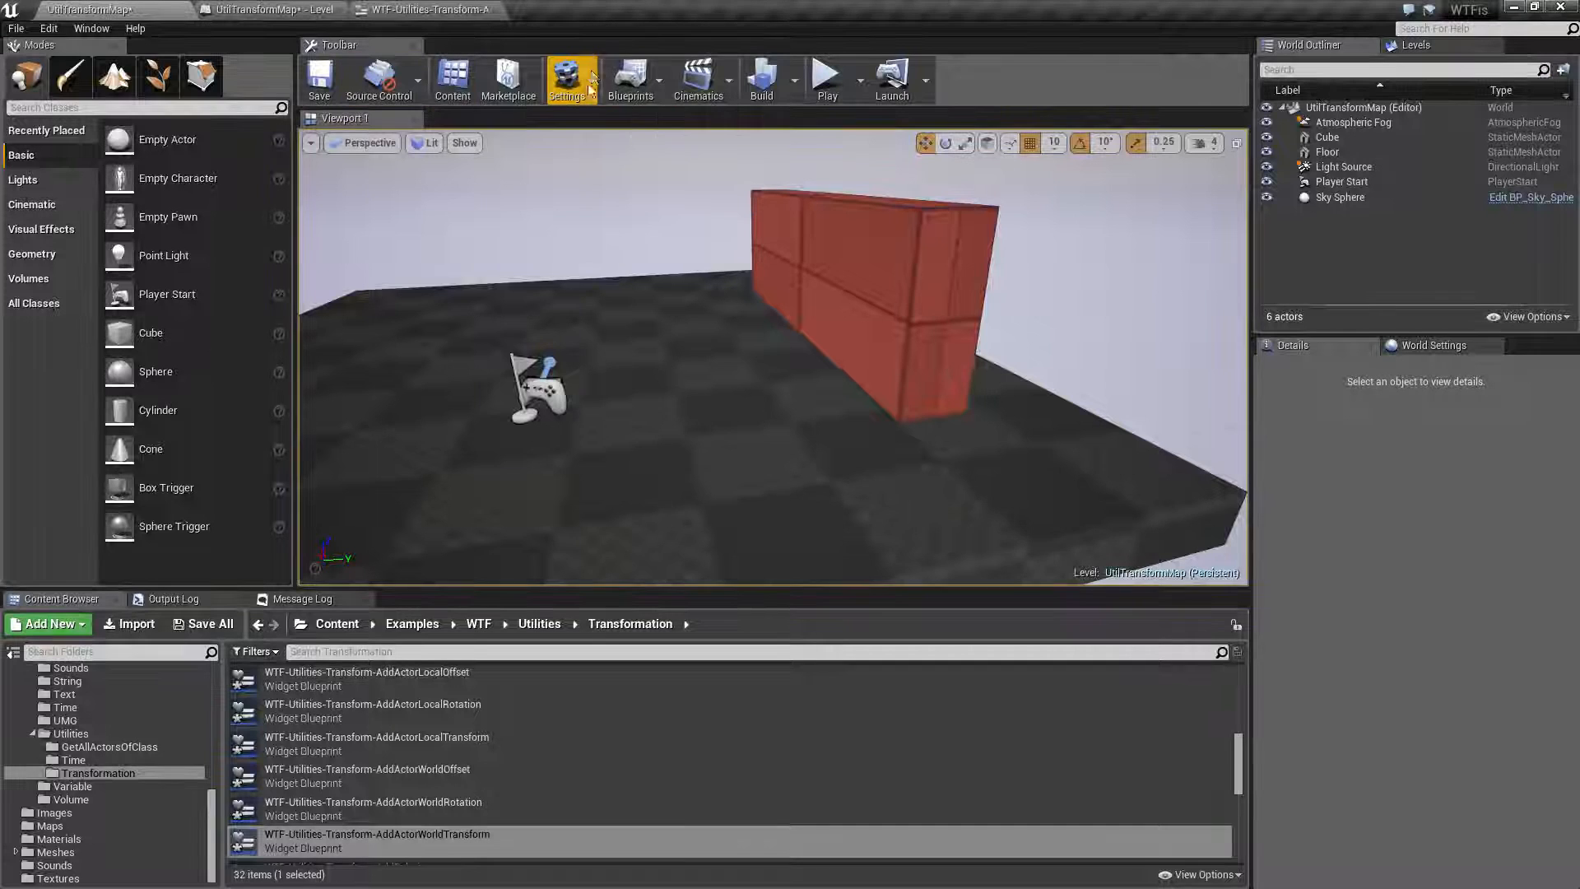
# Play the level and slide the box with Y values 500 then 900.0 into the wall
pyautogui.click(826, 78)
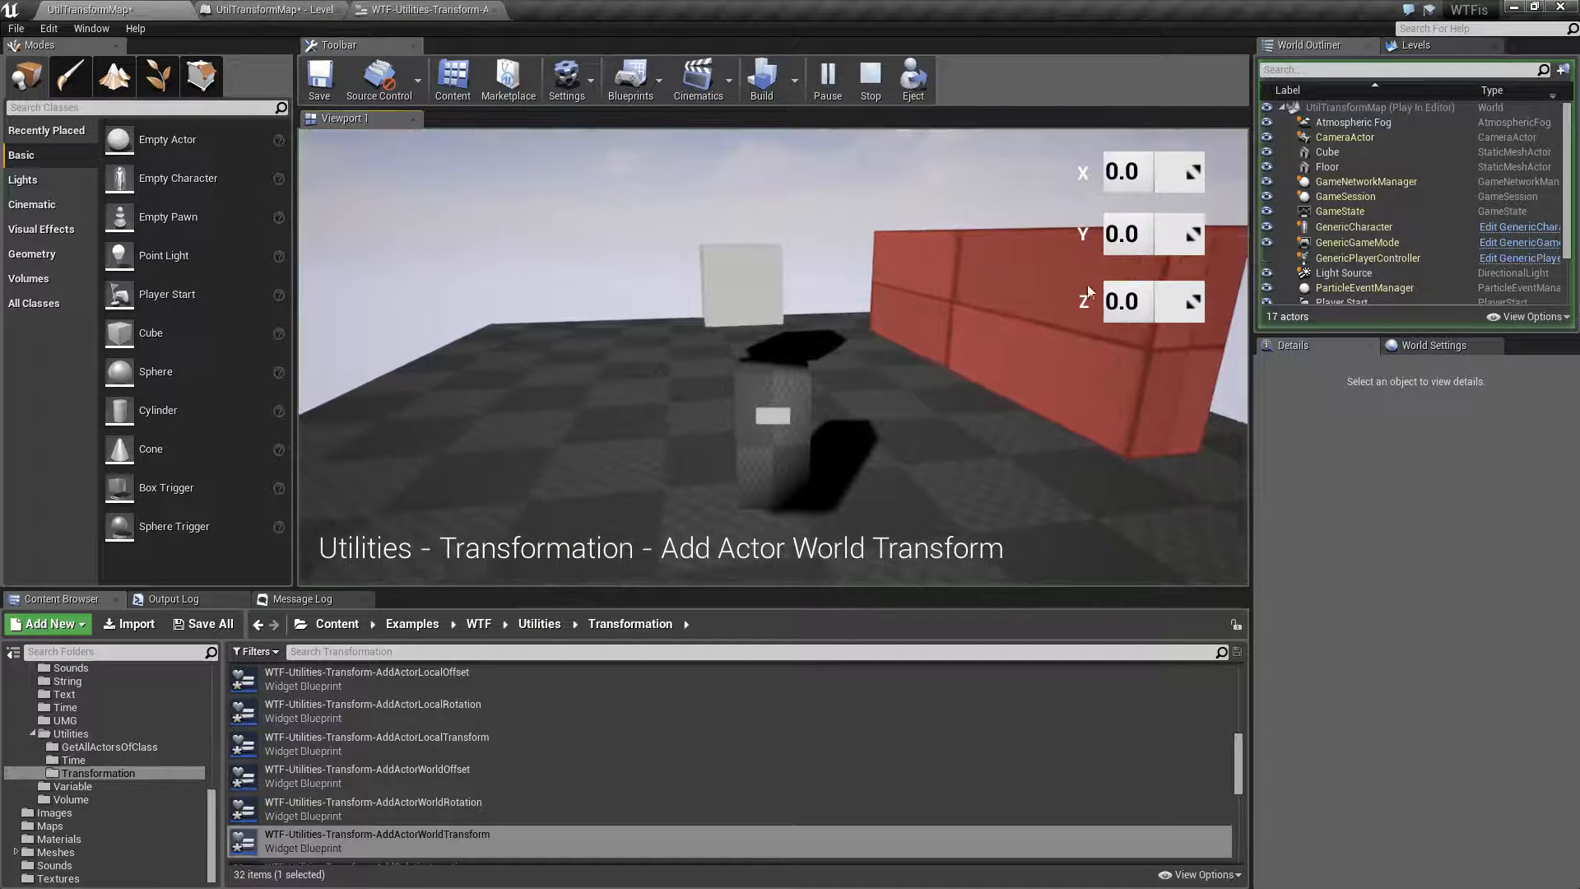
pyautogui.write('500')
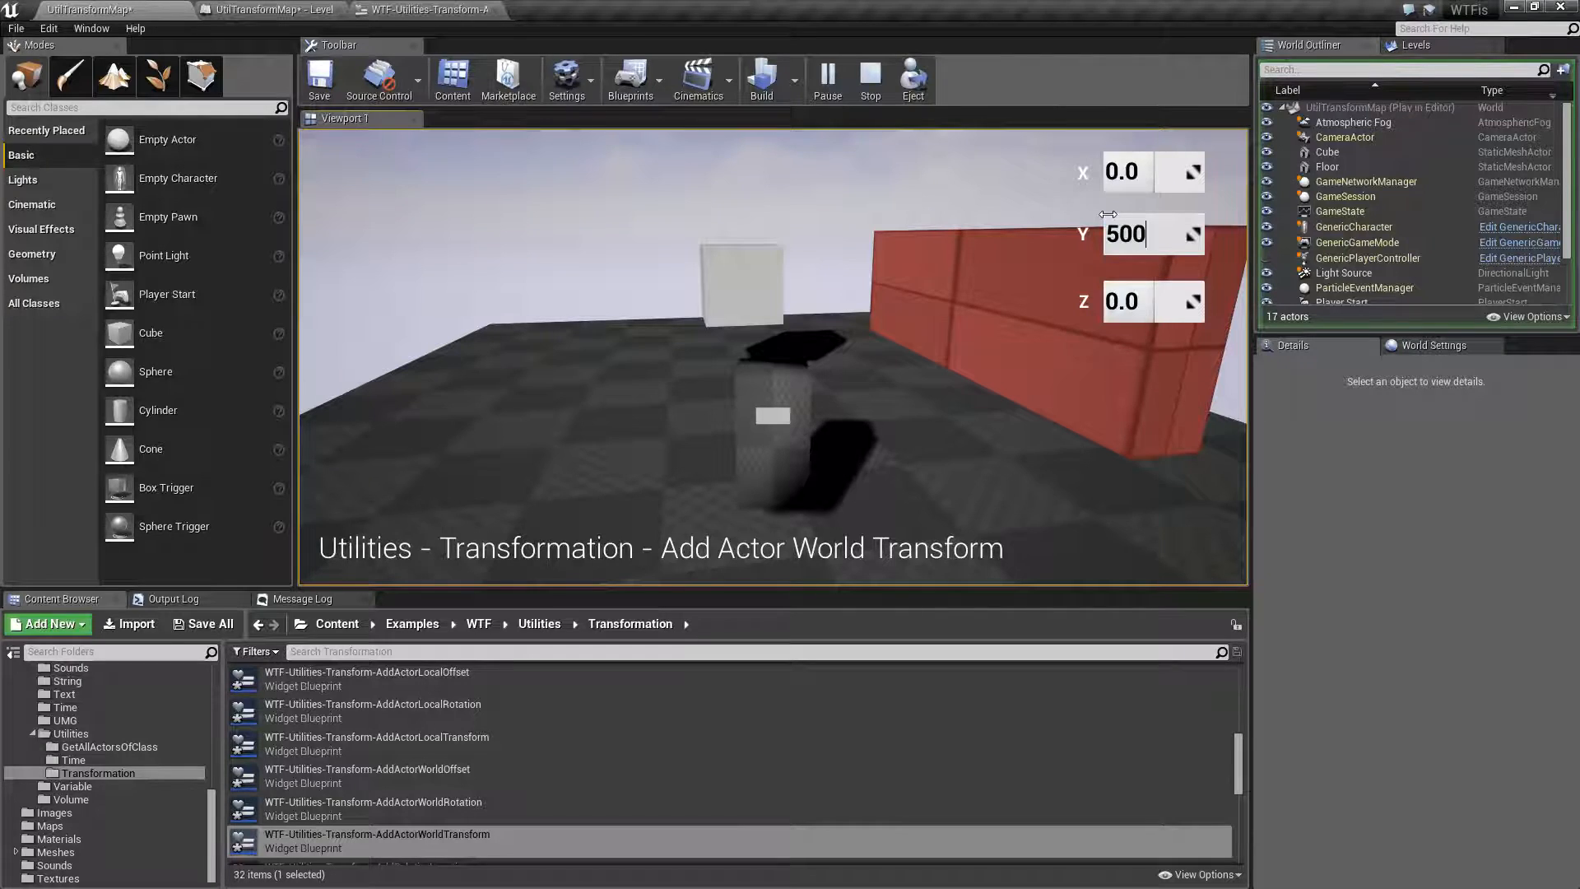
pyautogui.press('Enter')
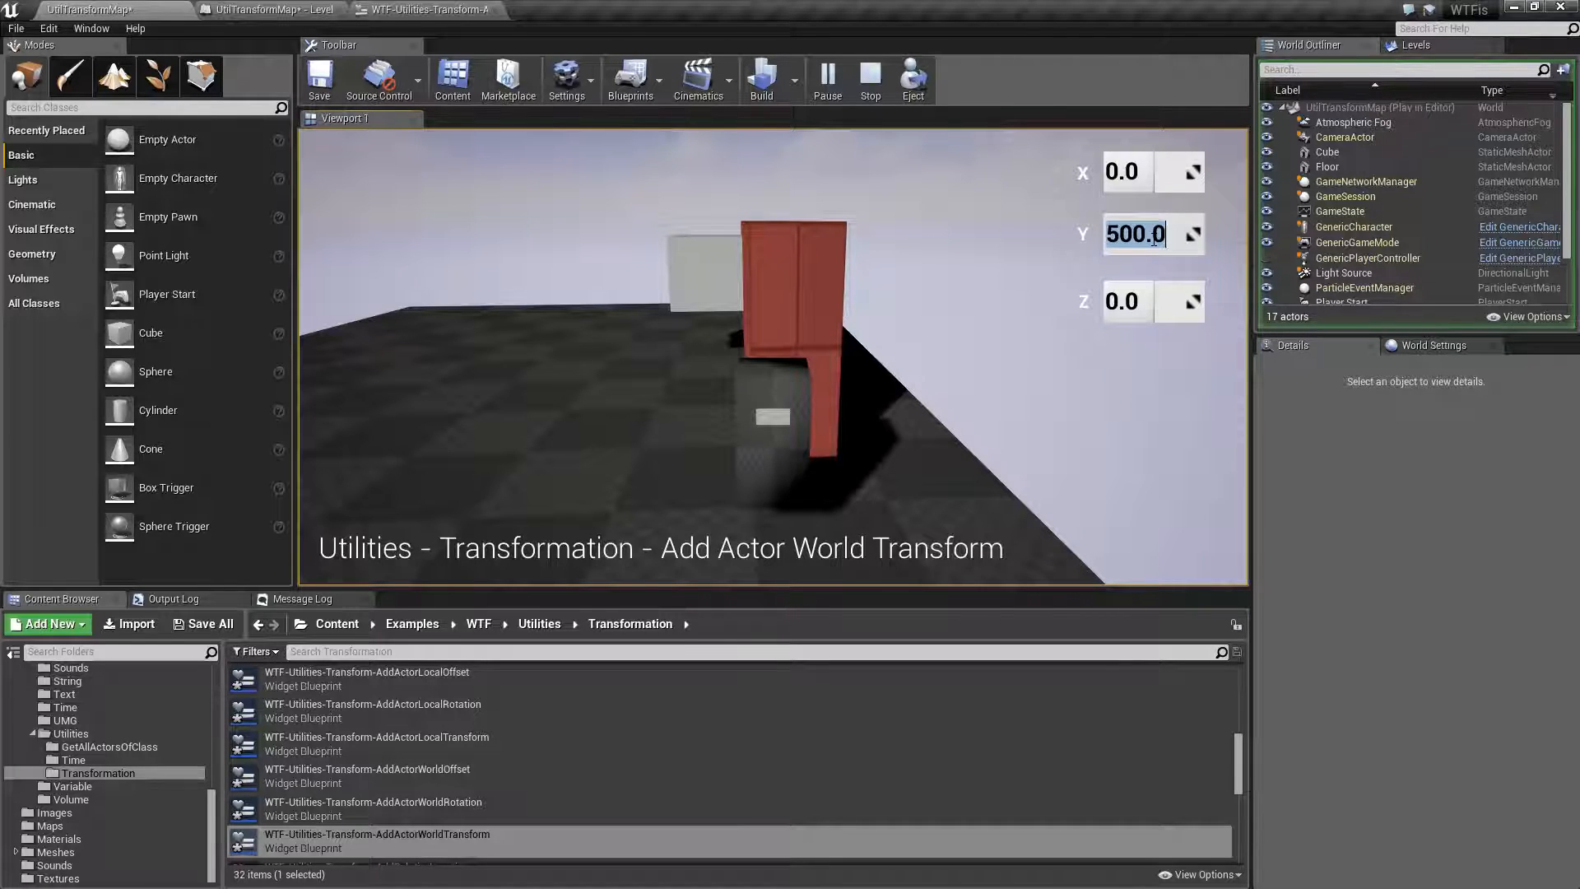
pyautogui.write('900.0')
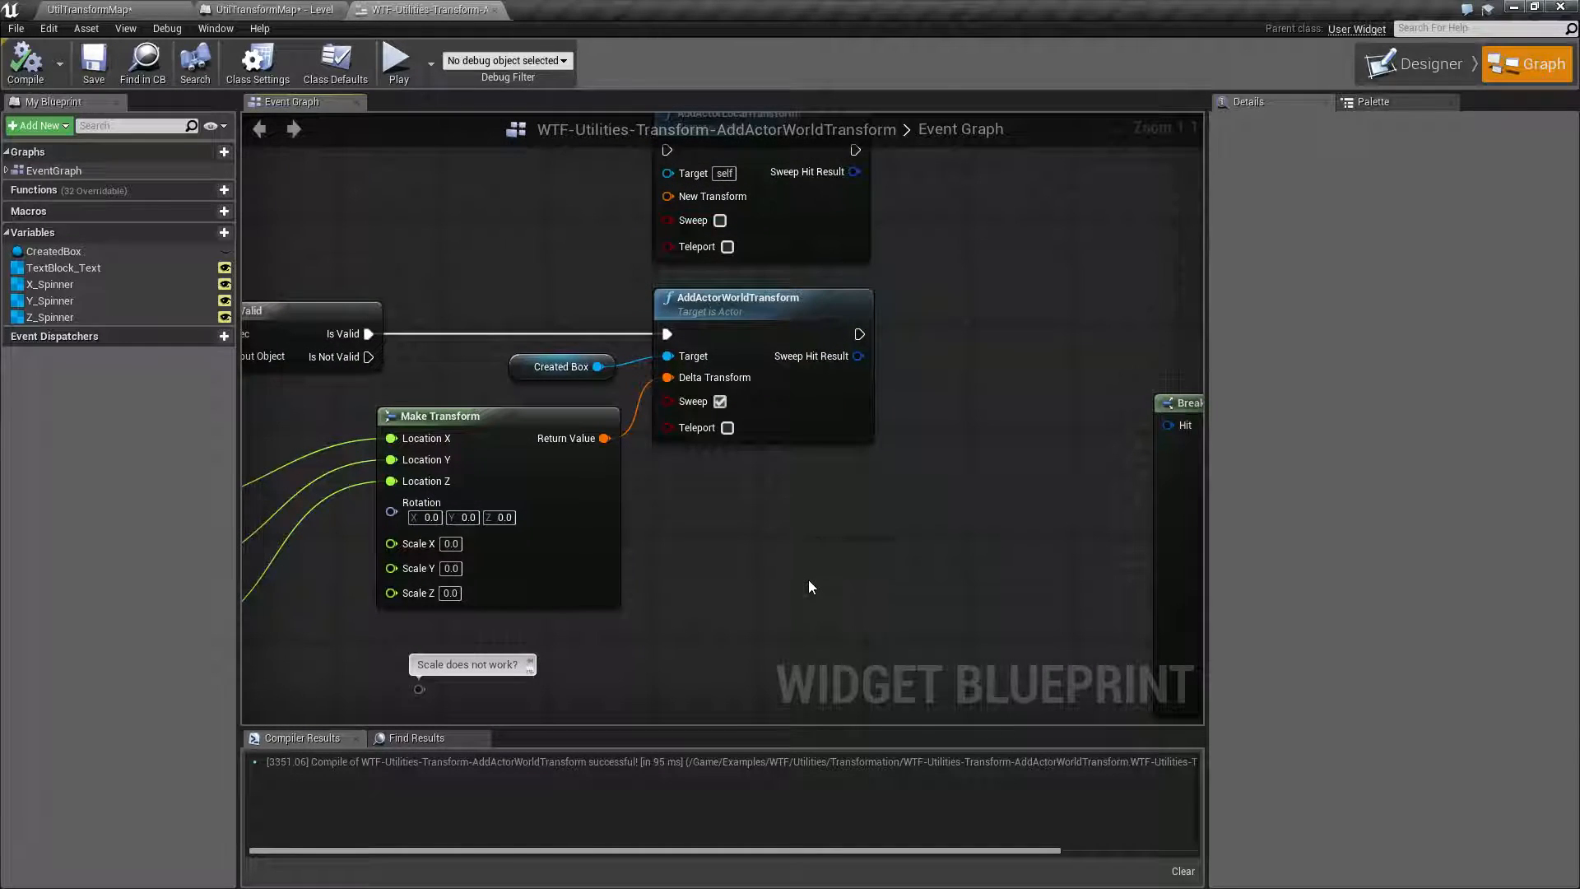
pyautogui.click(738, 296)
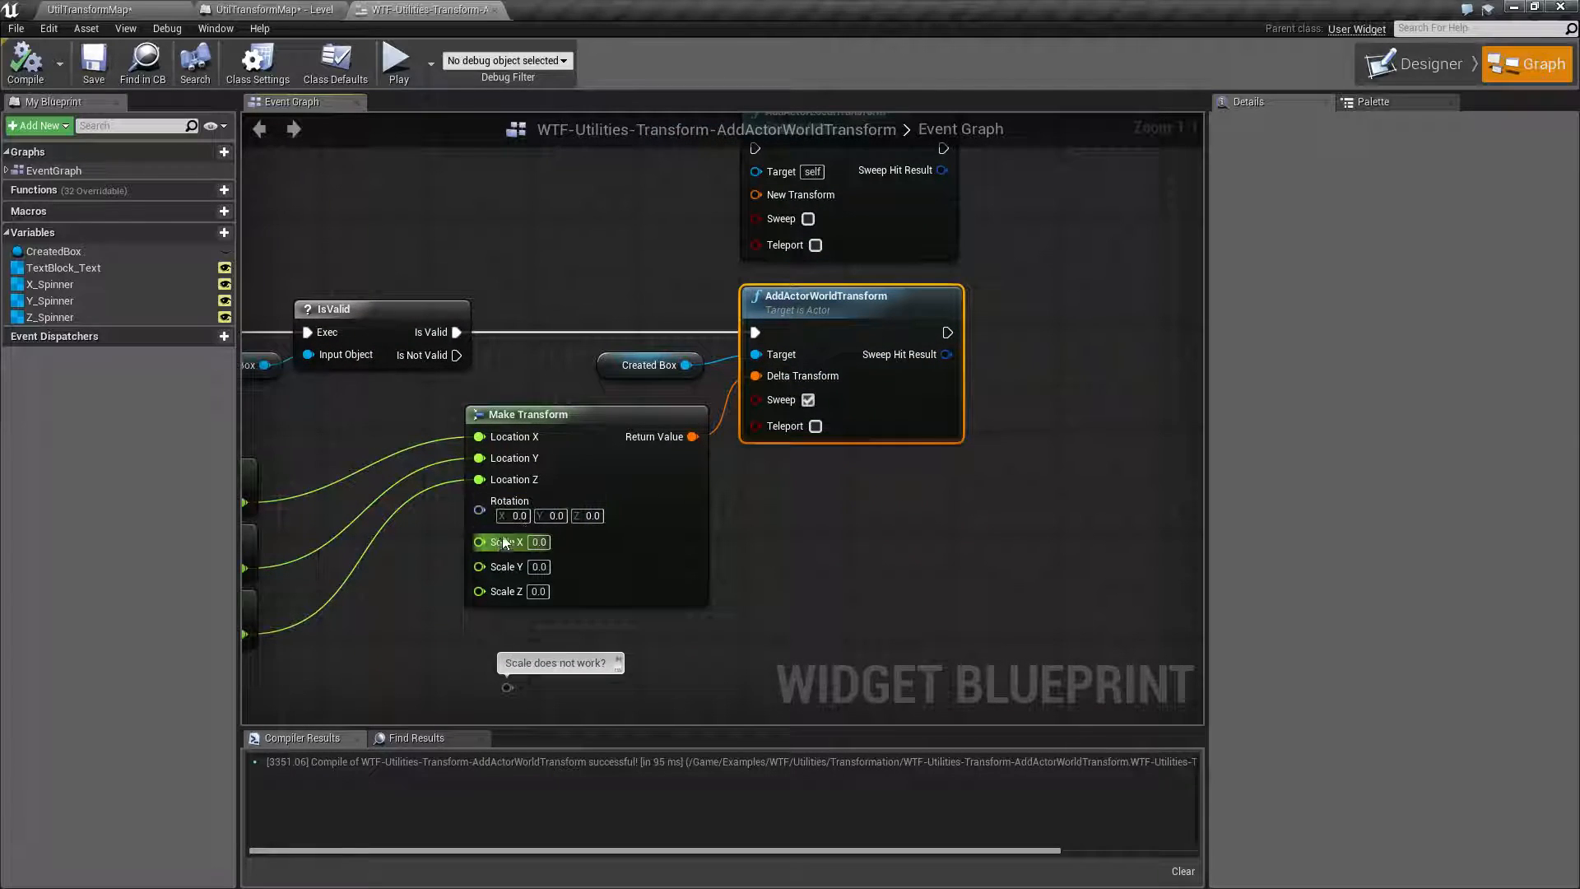
pyautogui.moveTo(626, 518)
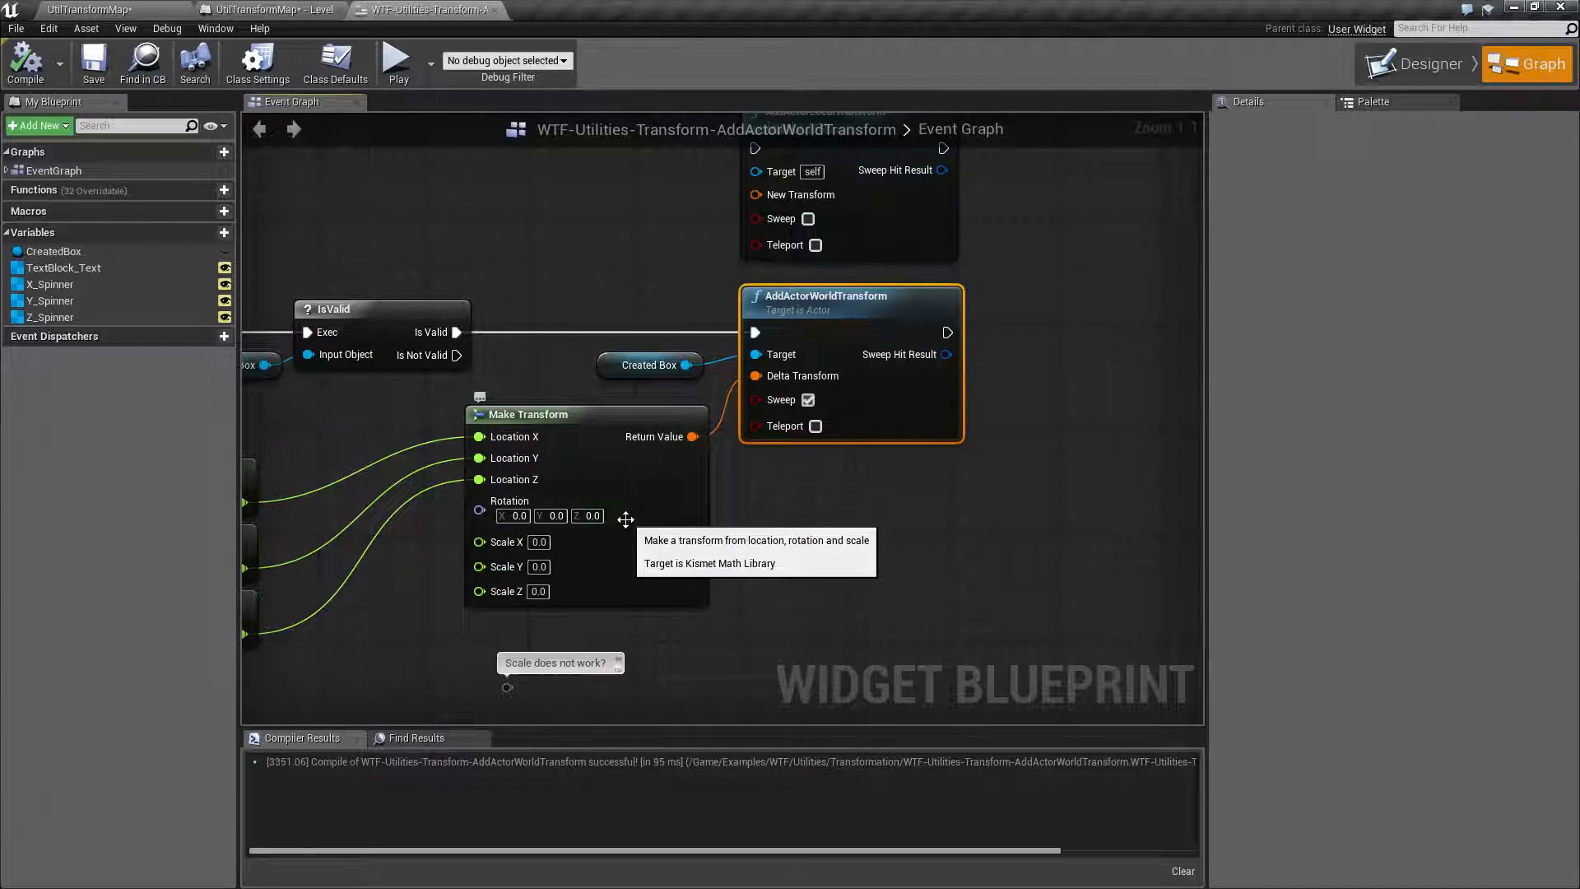
pyautogui.moveTo(359, 182)
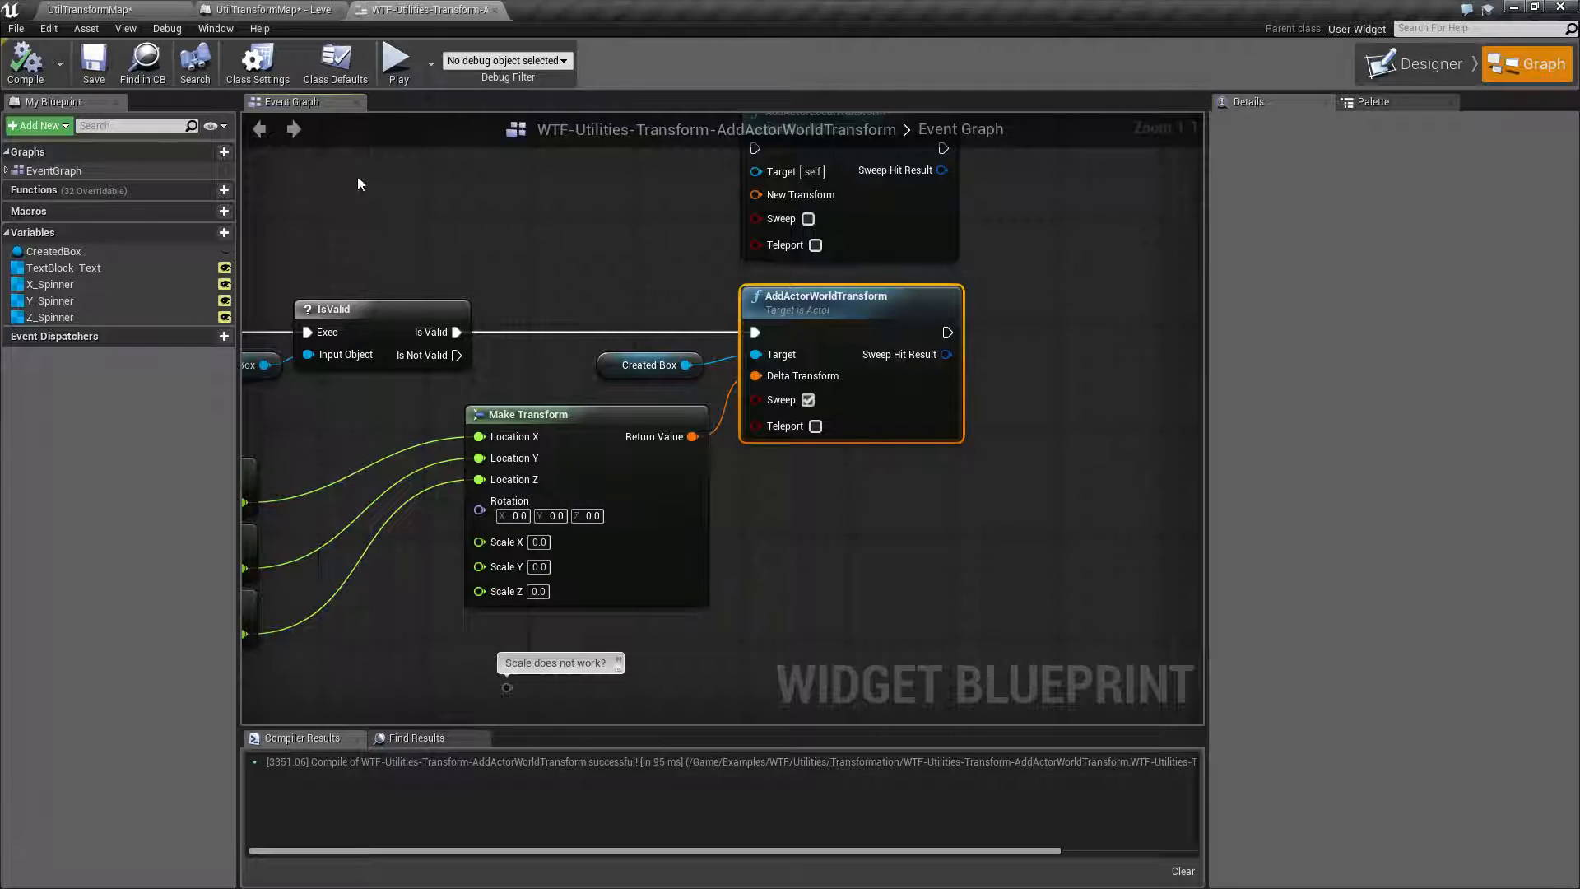